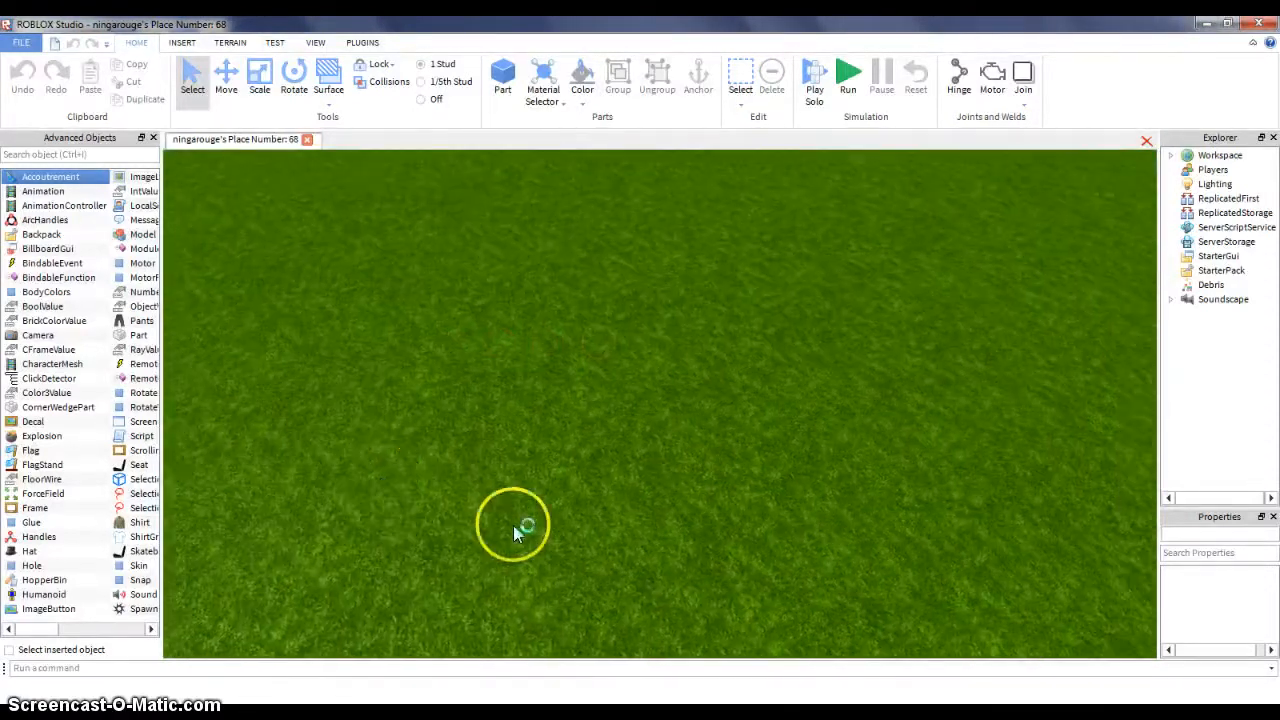
mouse_move(730, 410)
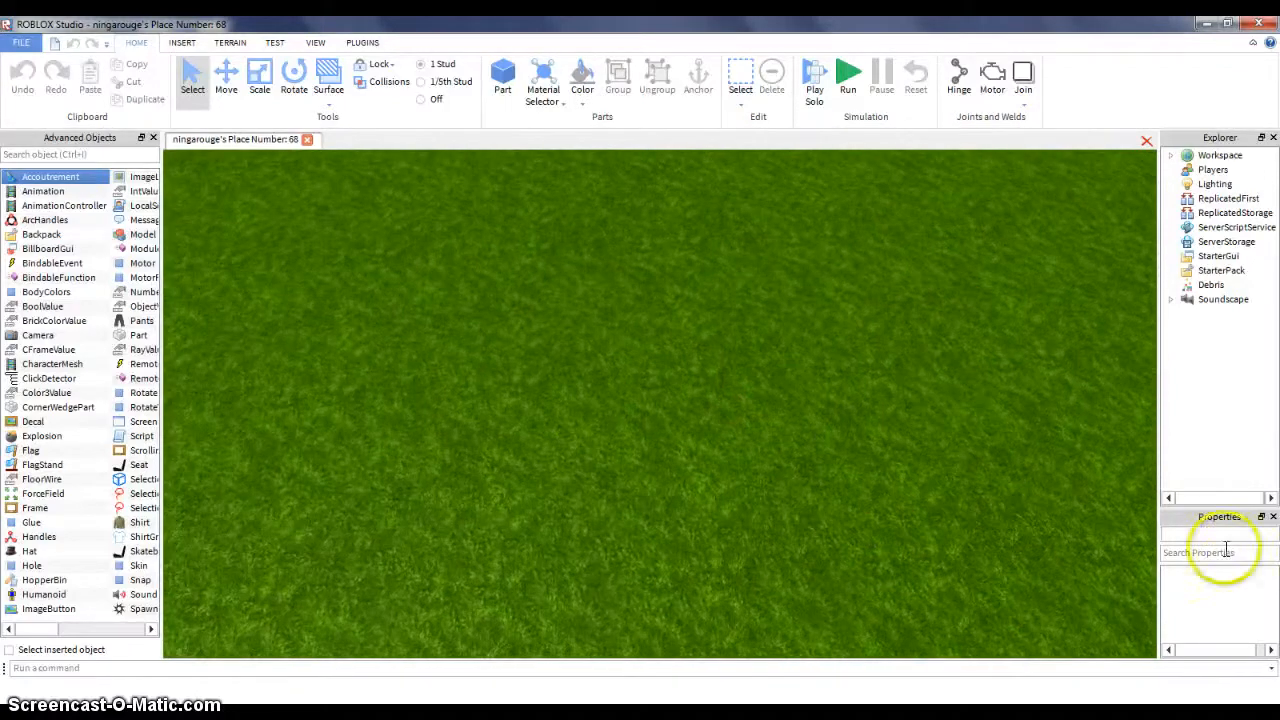
mouse_move(720, 560)
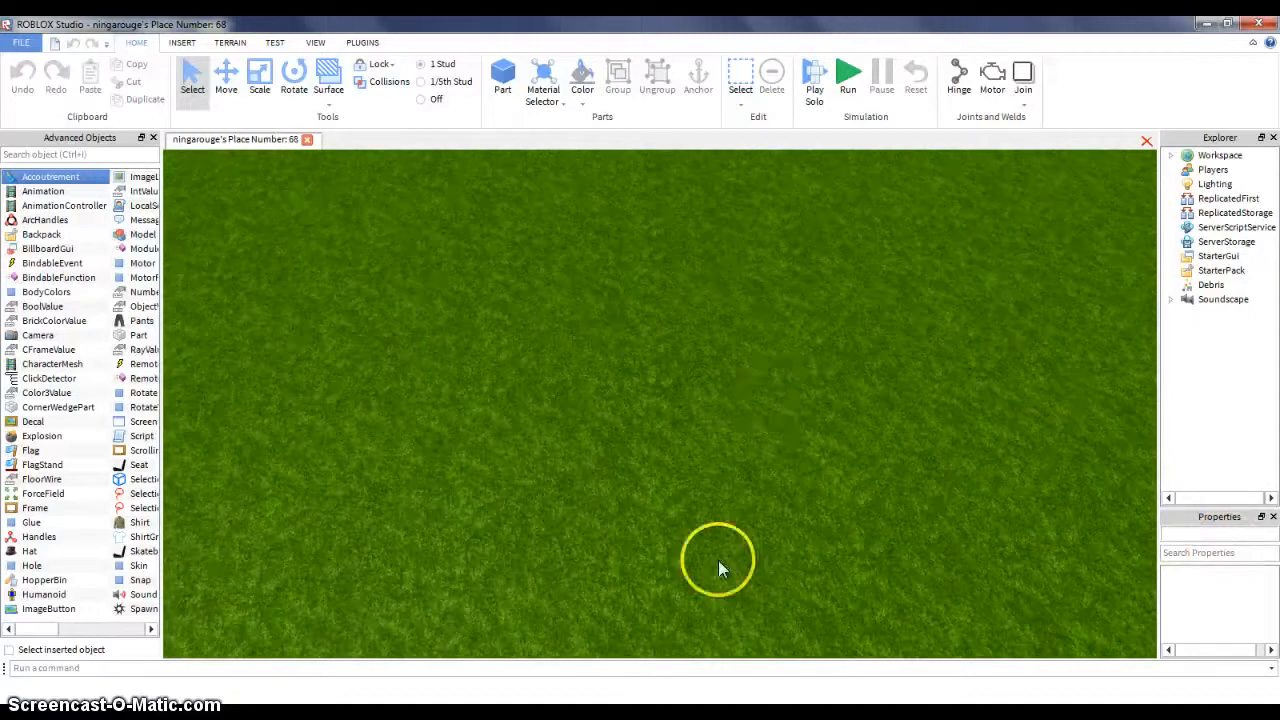
mouse_move(144, 340)
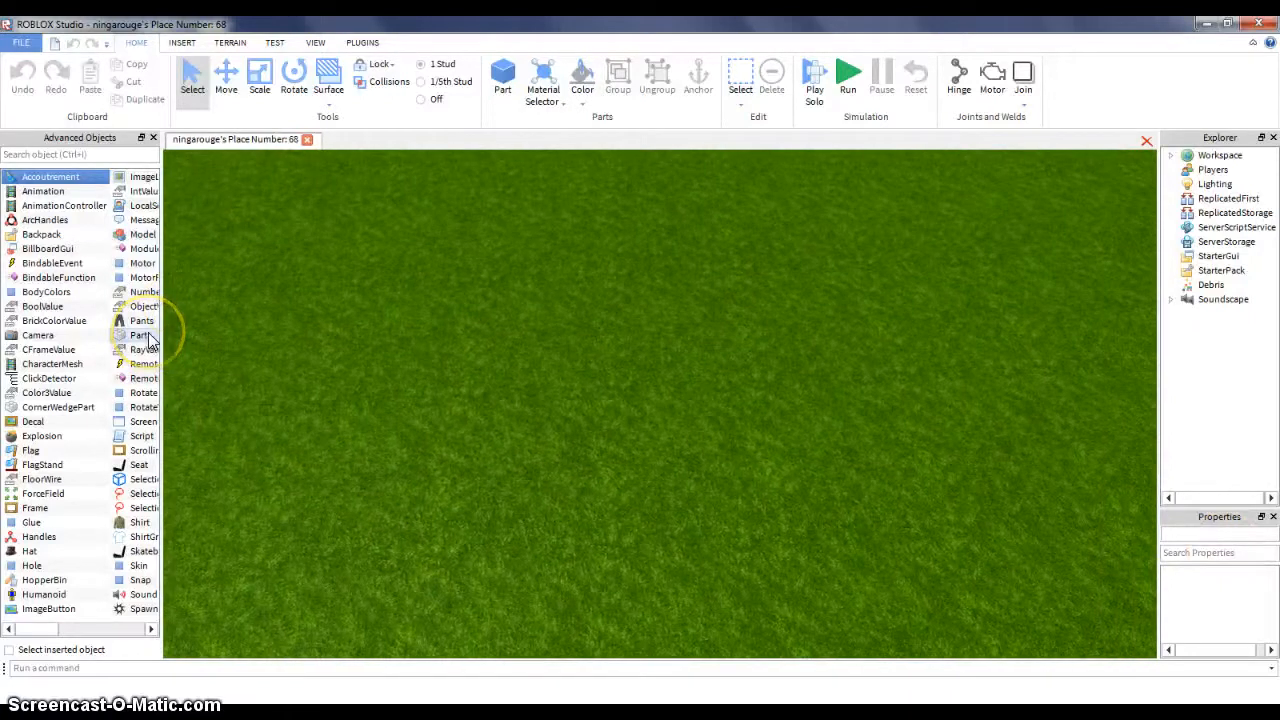
Insert a new grey Part onto the baseplate and run a quick test of the place
double_click(140, 334)
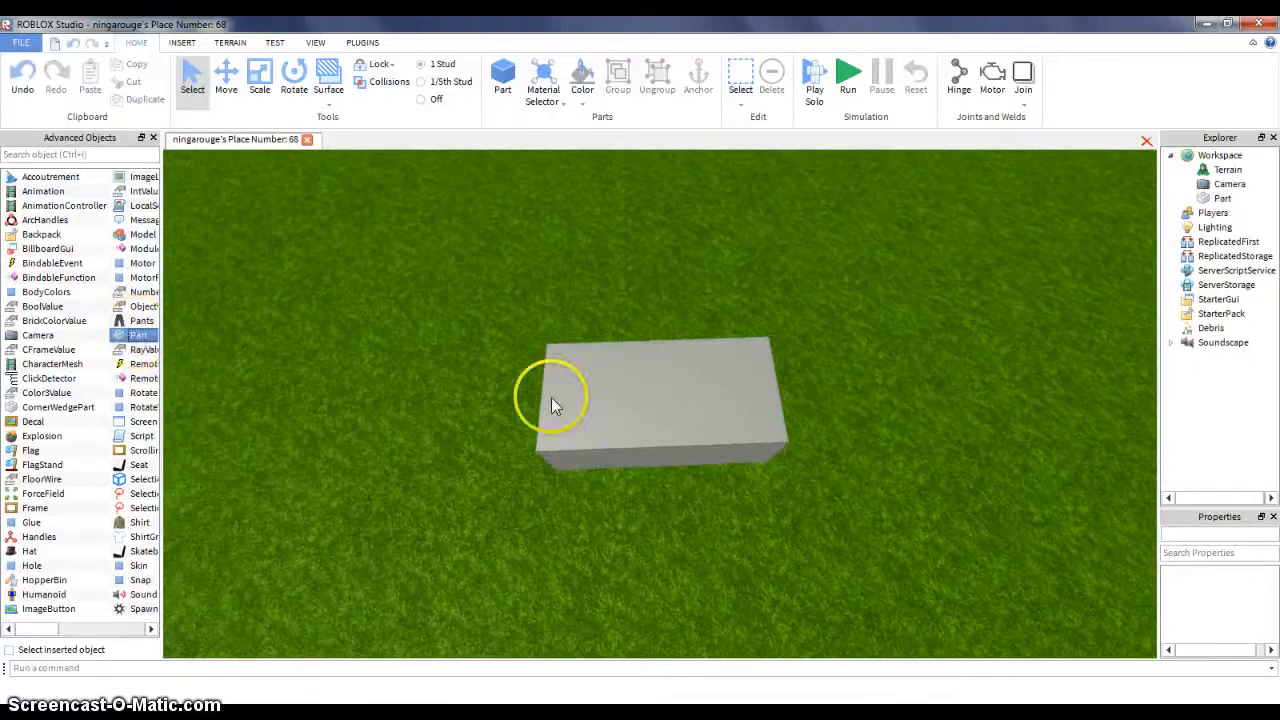
click(848, 76)
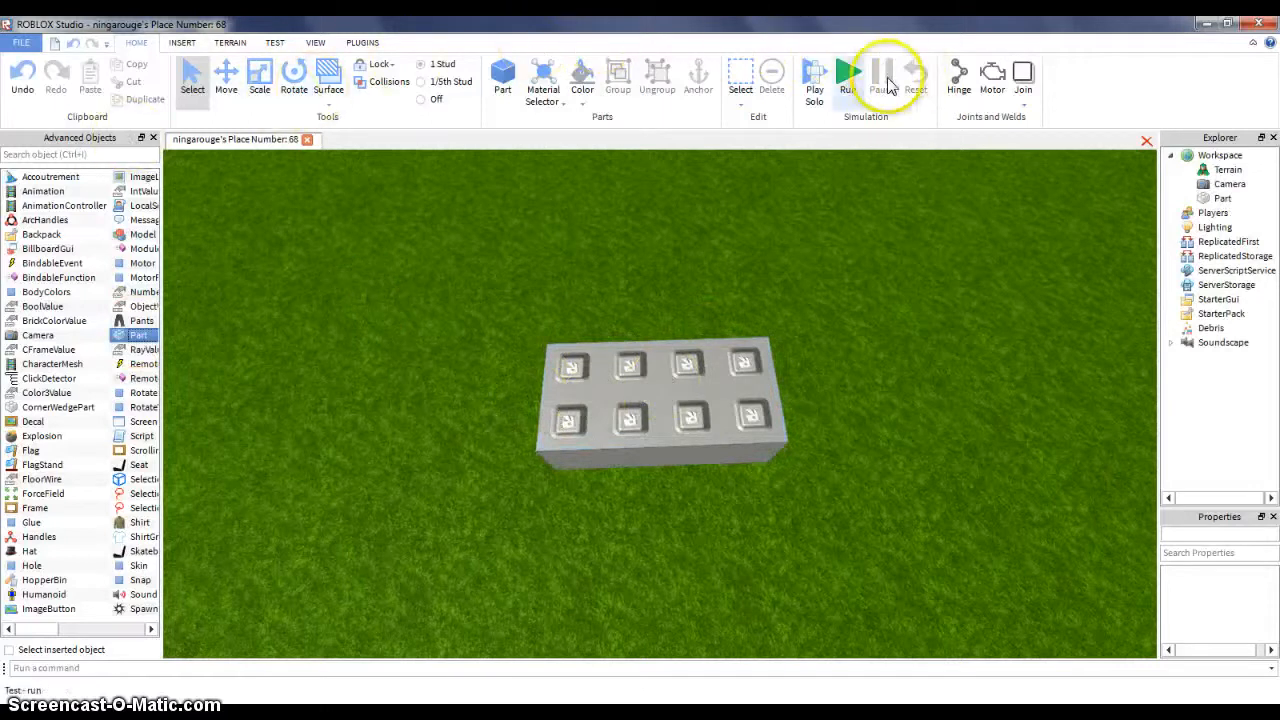
click(180, 42)
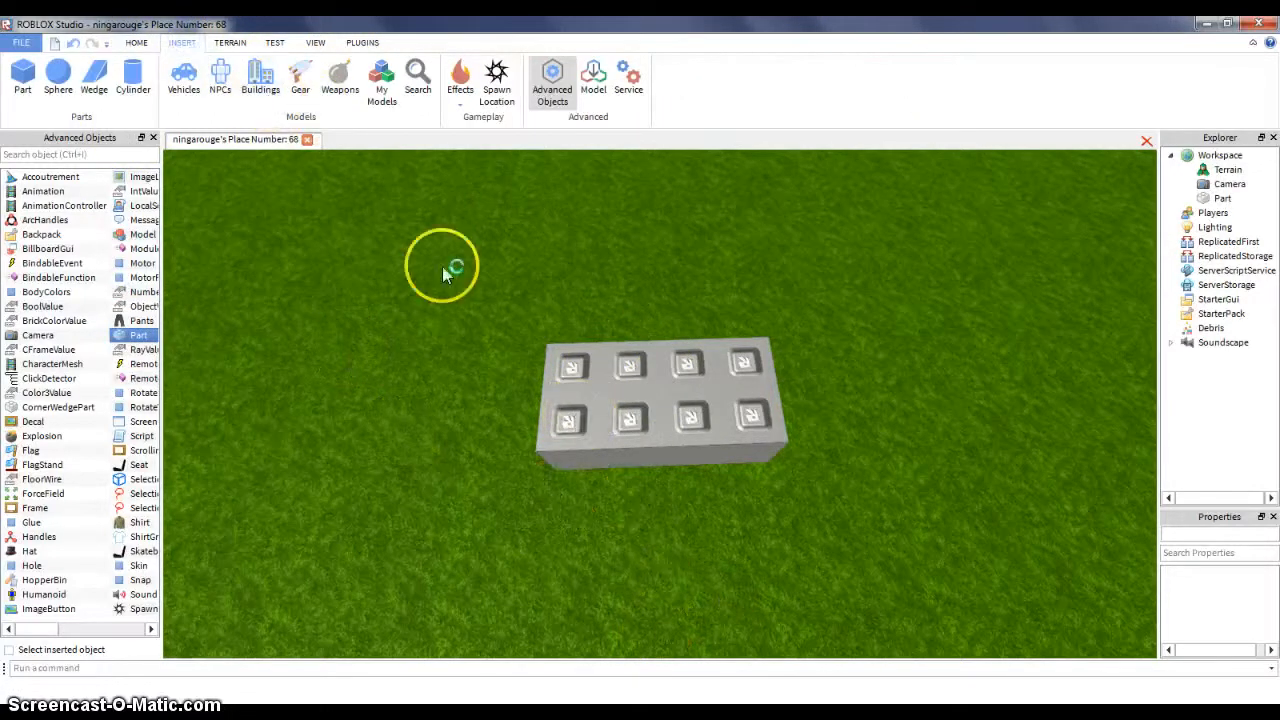
mouse_move(528, 96)
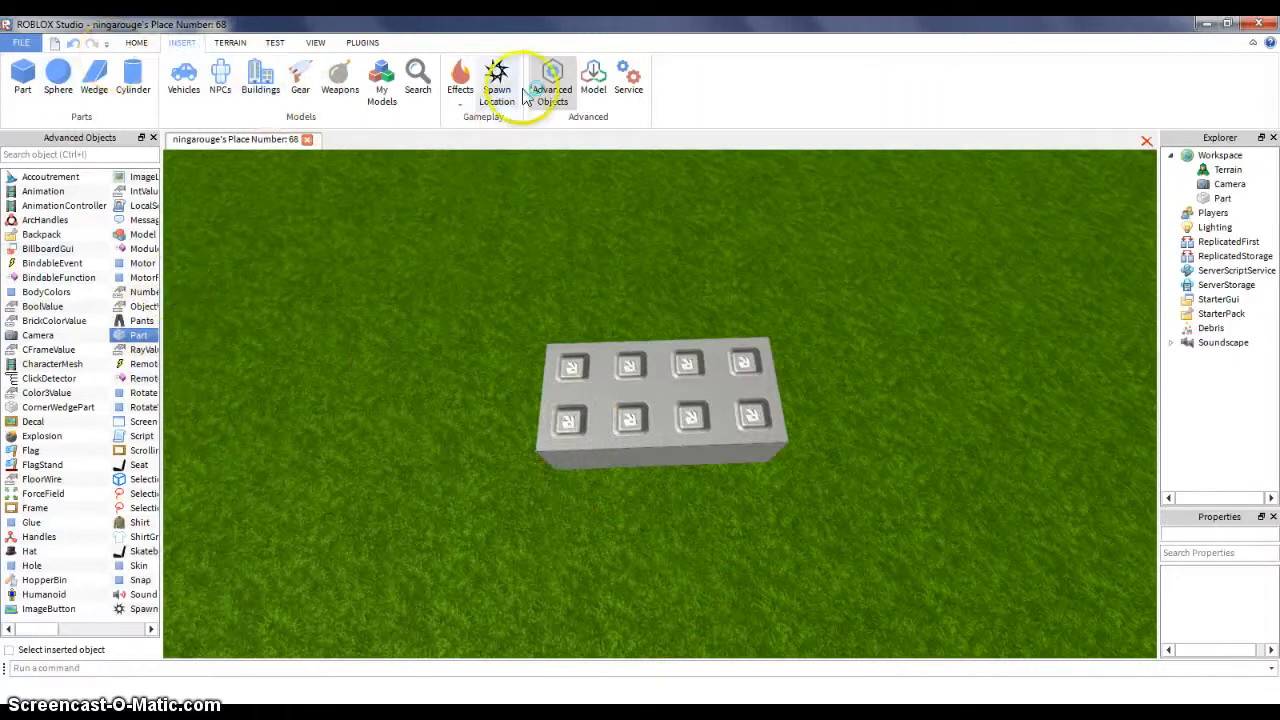
click(136, 42)
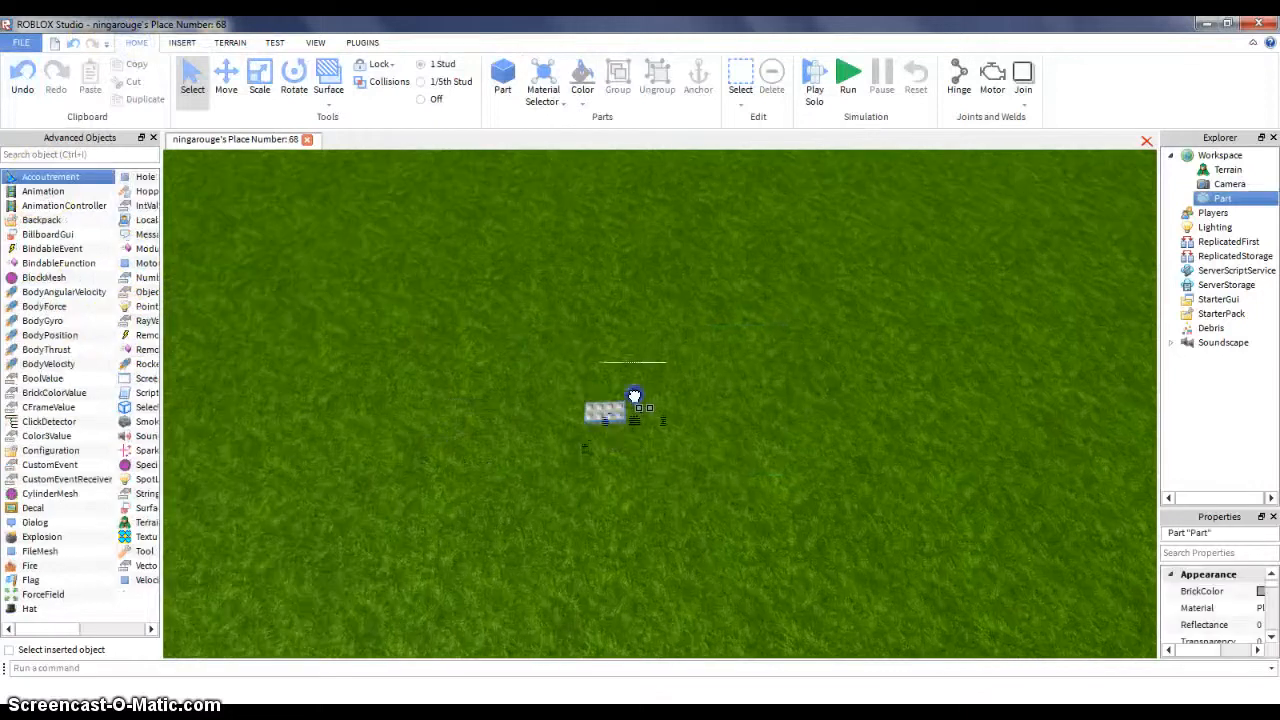
Scale the brick into a large flat slab for the car body, repositioning it with Move
click(260, 80)
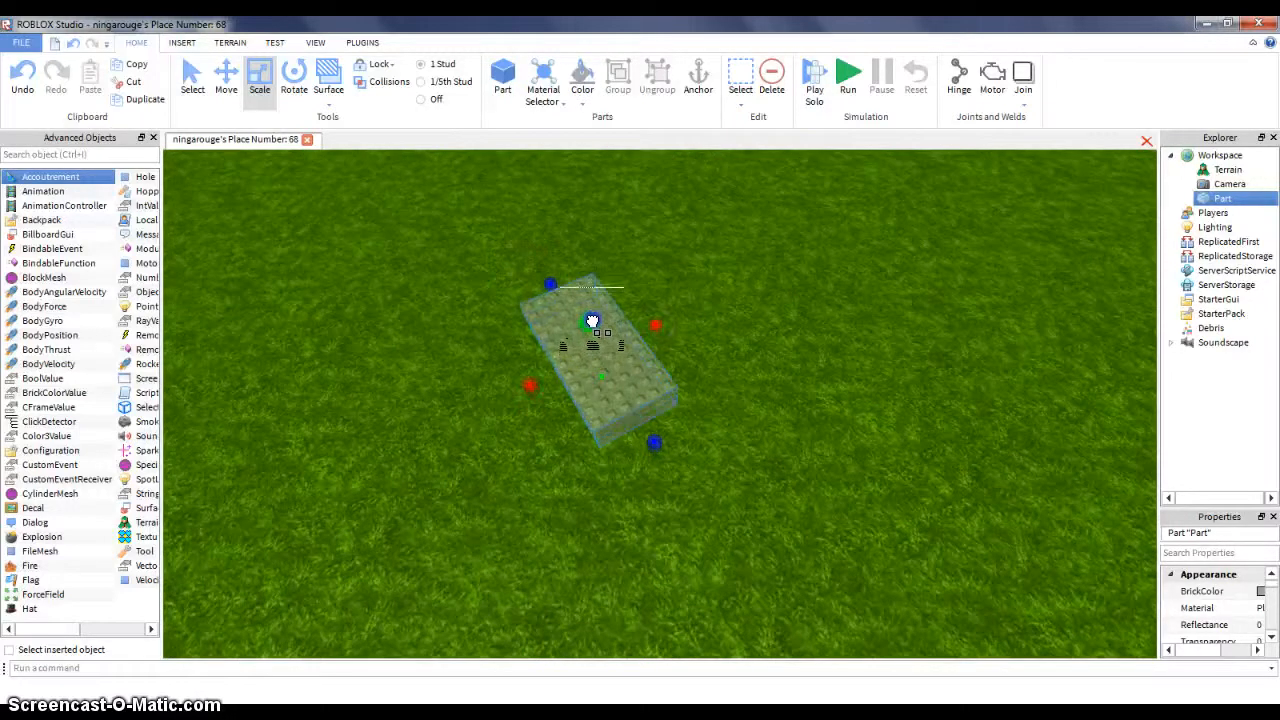
click(224, 78)
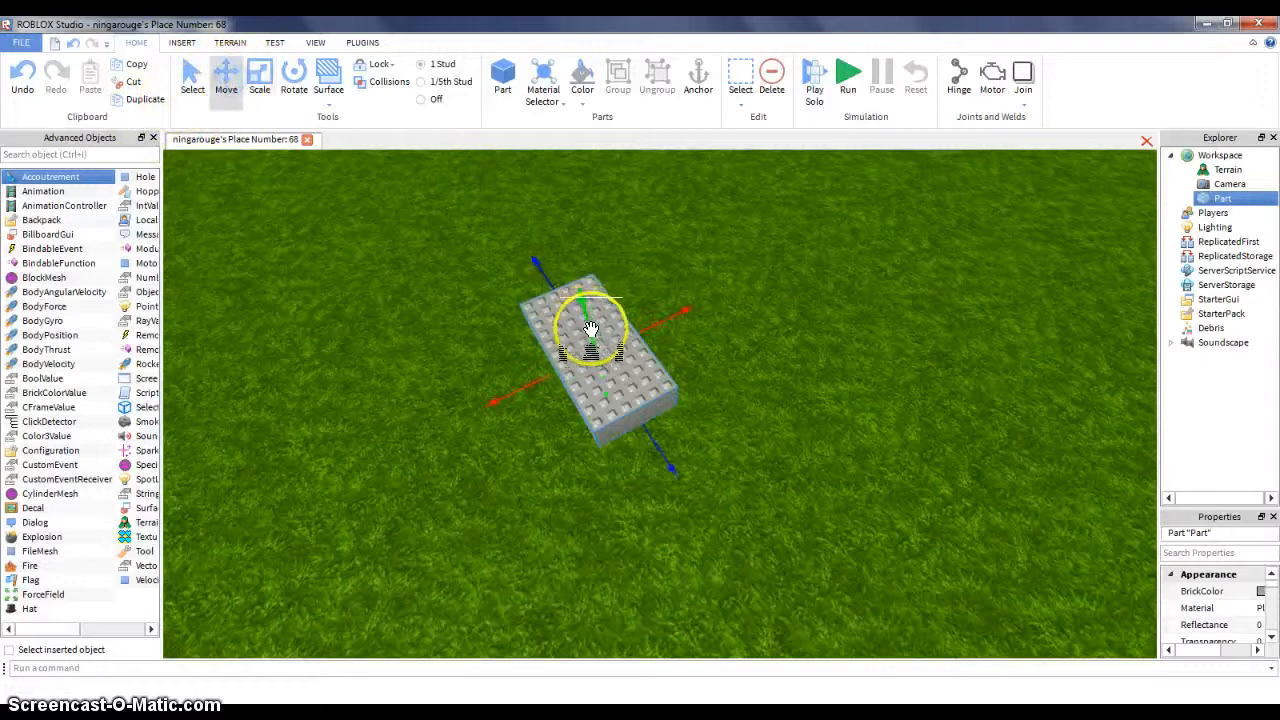
click(260, 76)
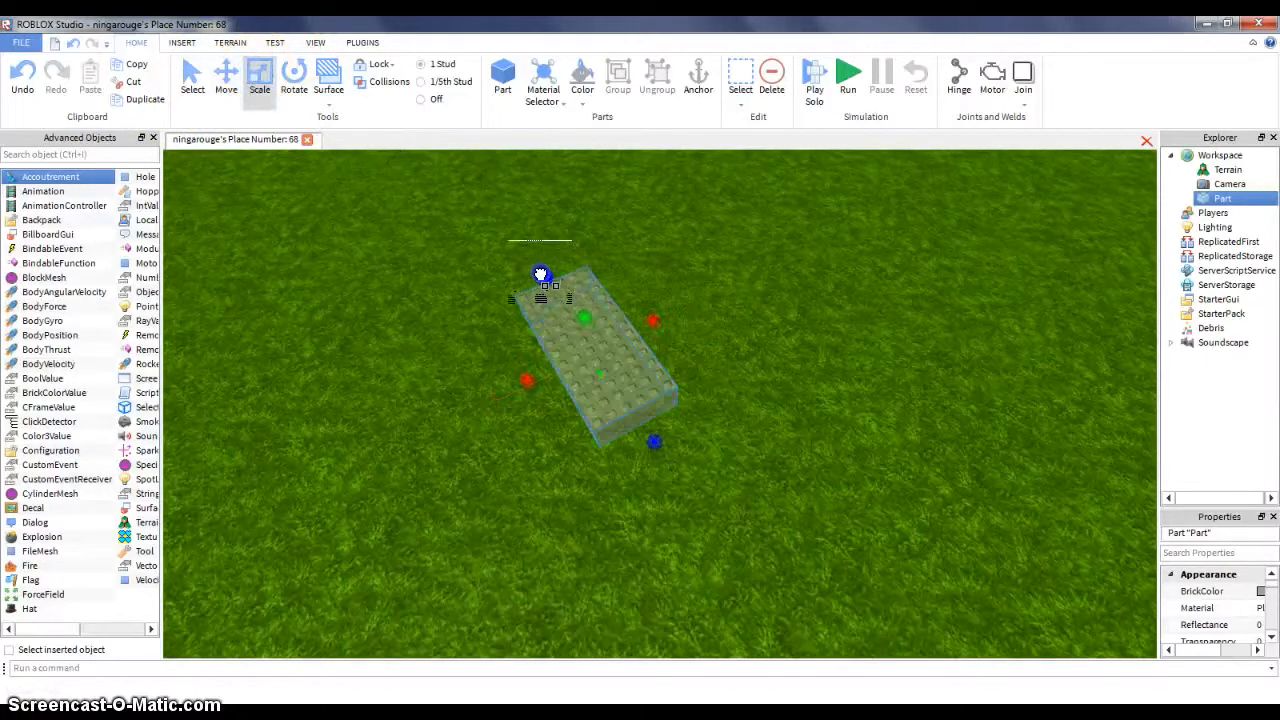
click(224, 78)
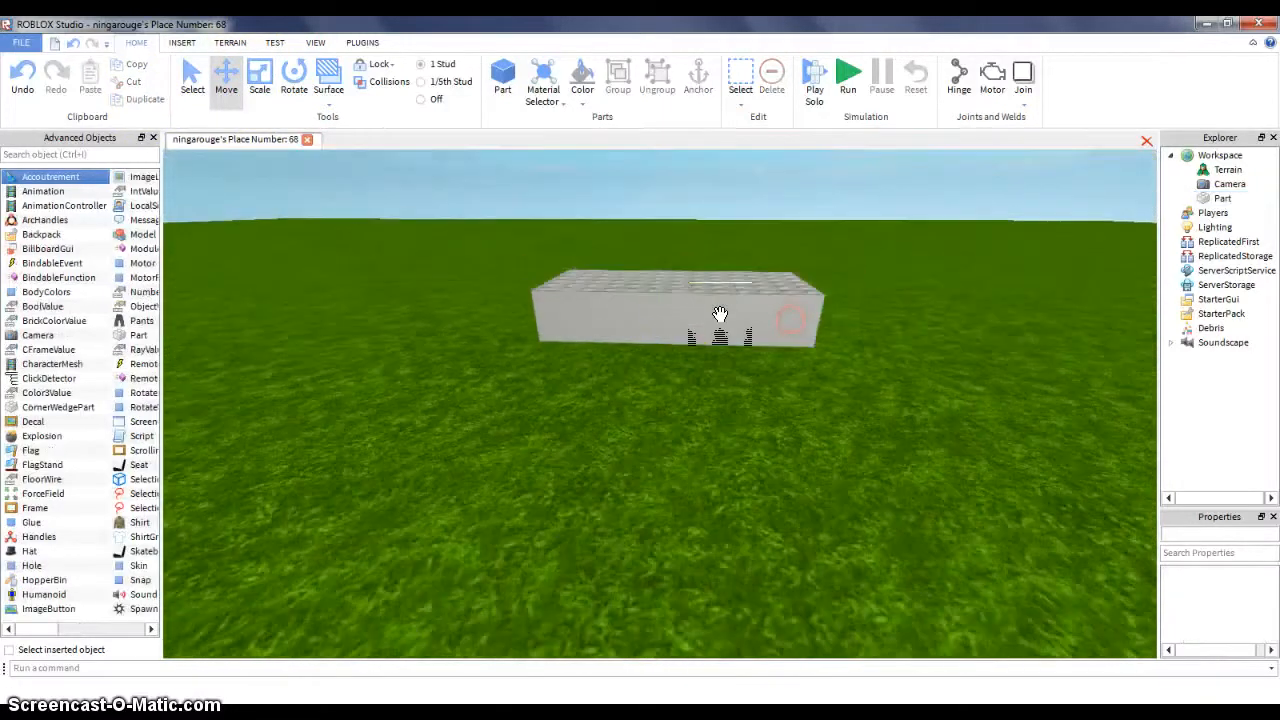
click(680, 310)
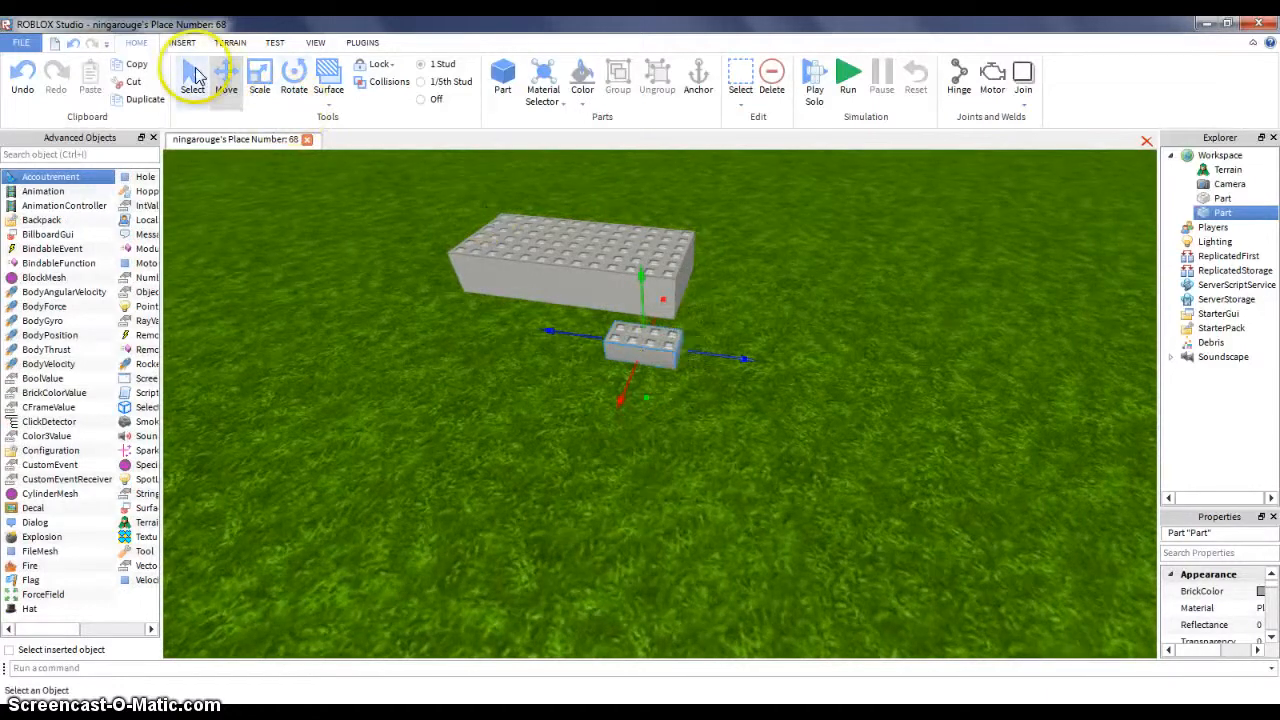
Return to plain selection after placing the small brick beside the slab
click(192, 78)
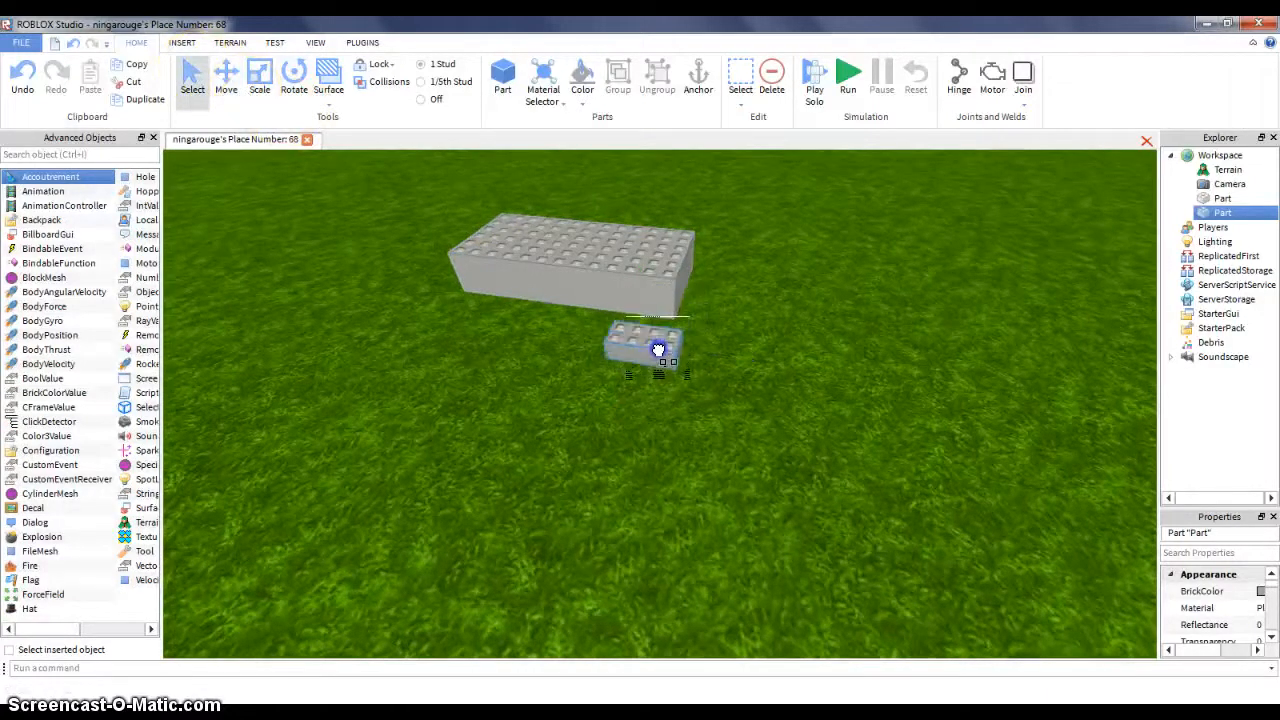
mouse_move(730, 386)
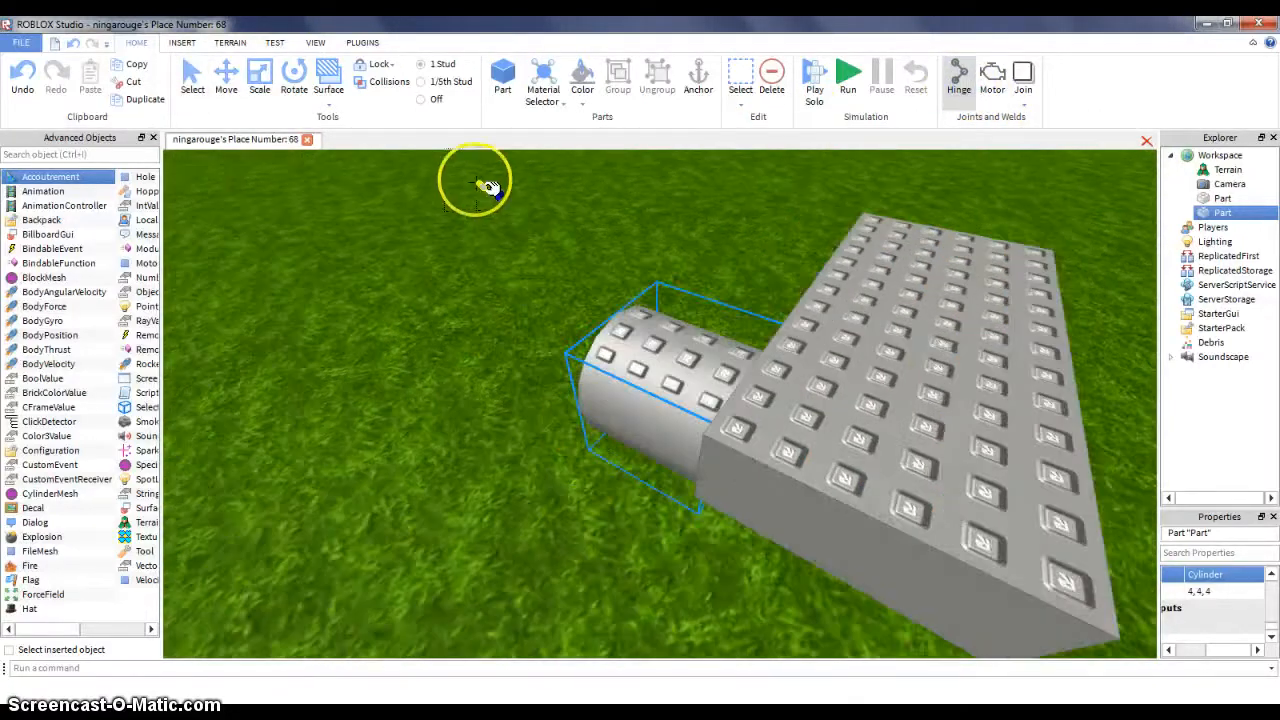
Push the cylinder wheel against the slab's side and hinge it to the body
click(226, 78)
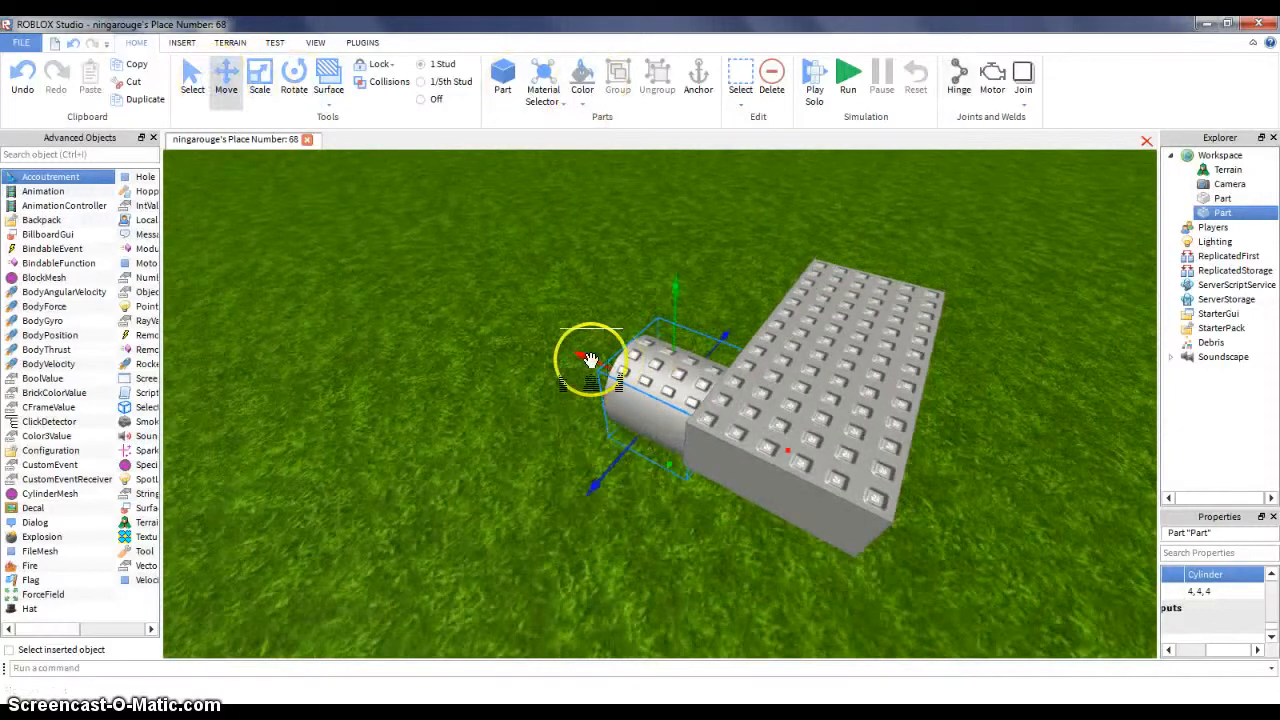
drag(590, 360, 650, 464)
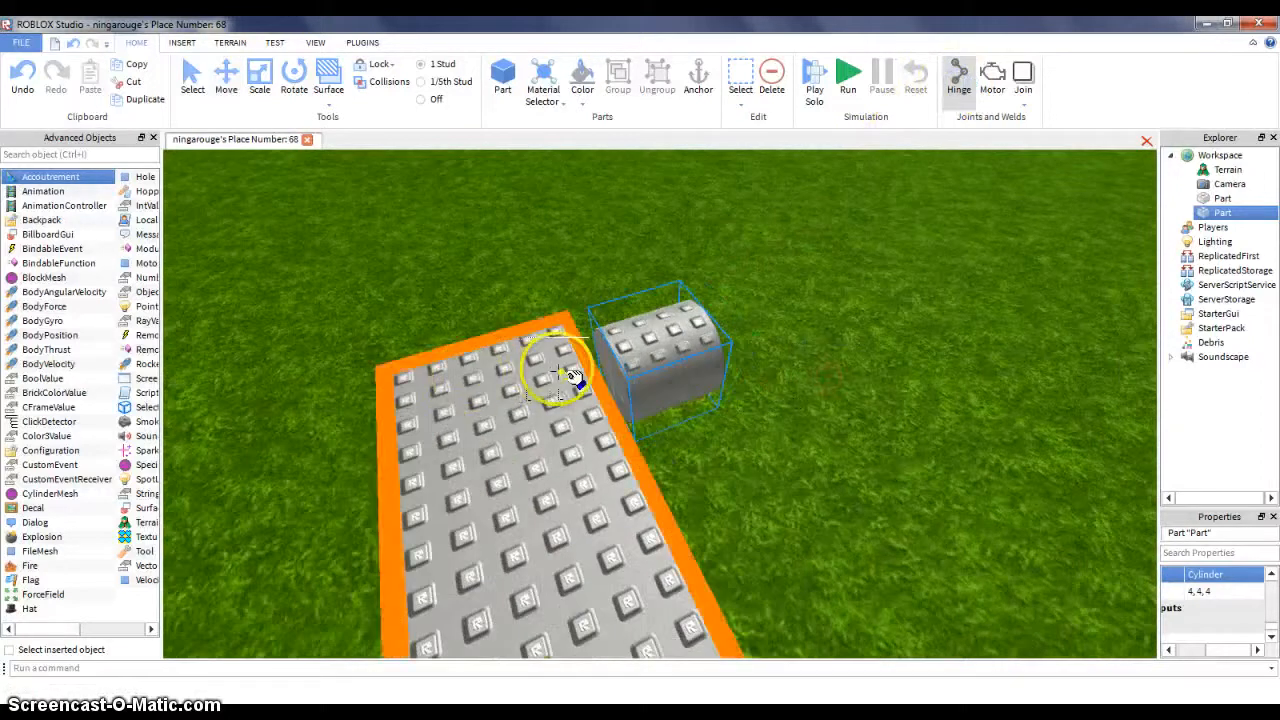
click(224, 76)
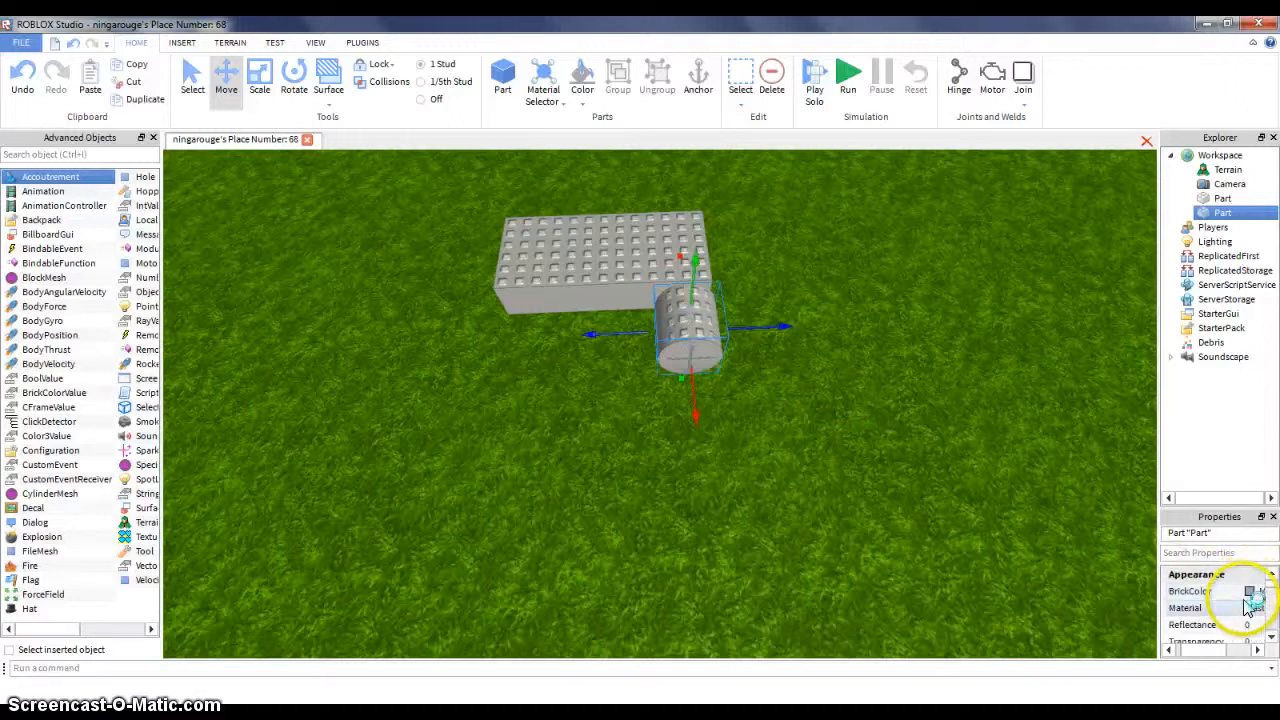
Colour the wheel Really black and give it the Concrete material
click(1248, 592)
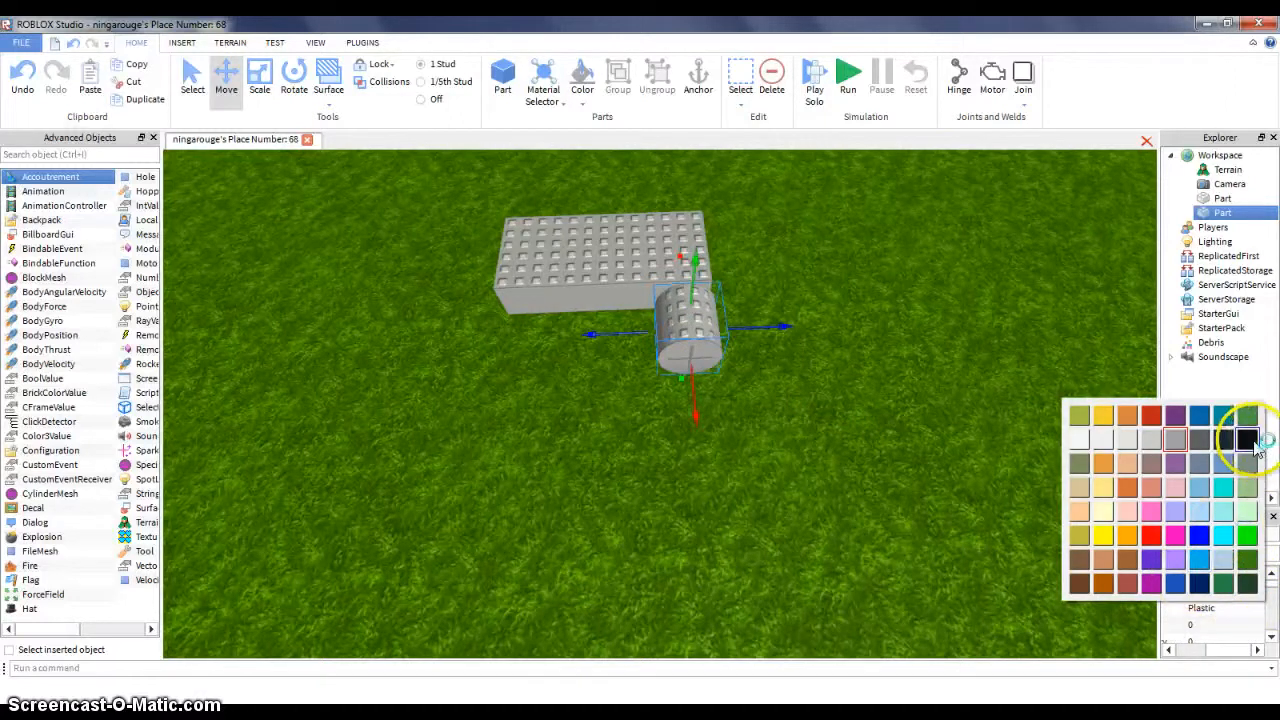
click(1248, 440)
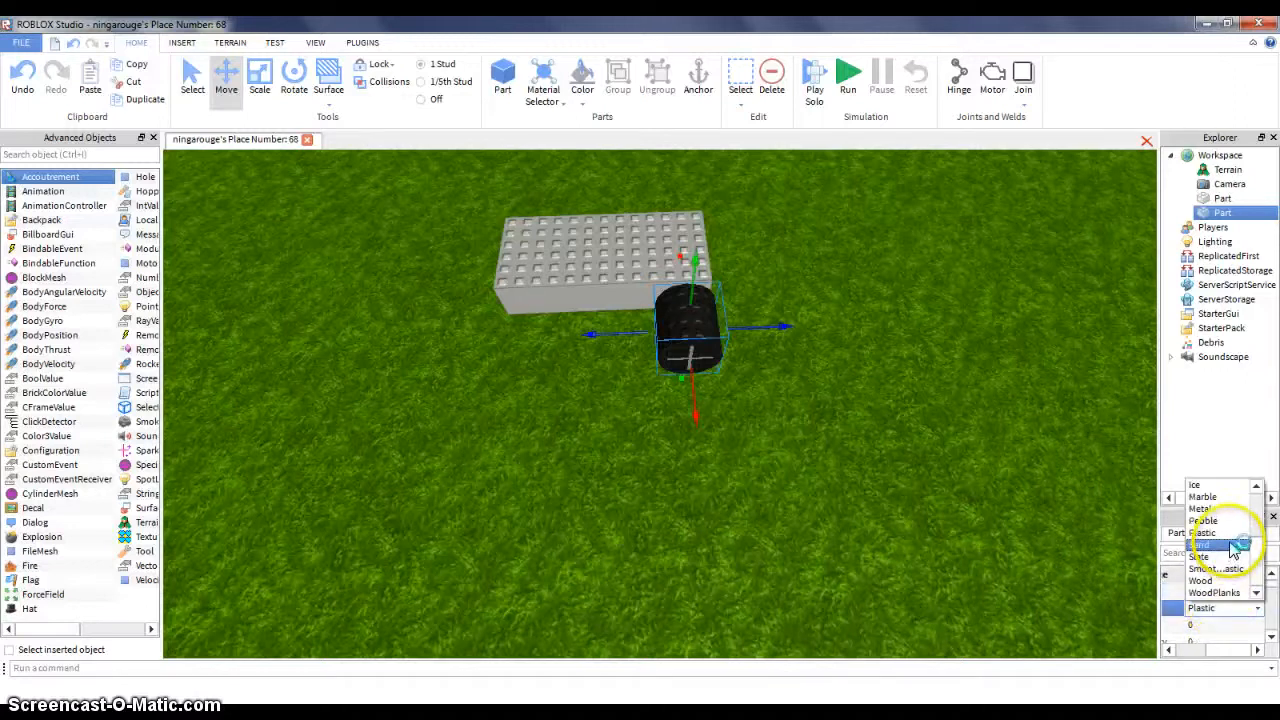
click(1204, 544)
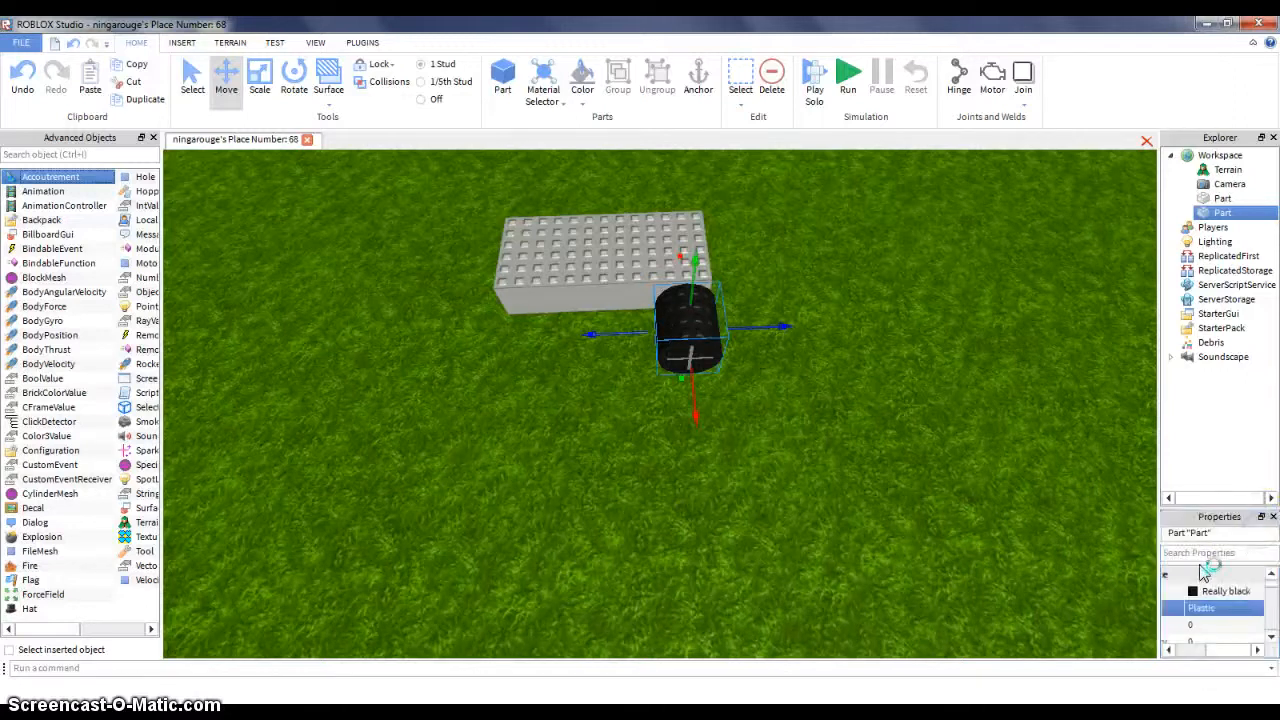
click(1254, 608)
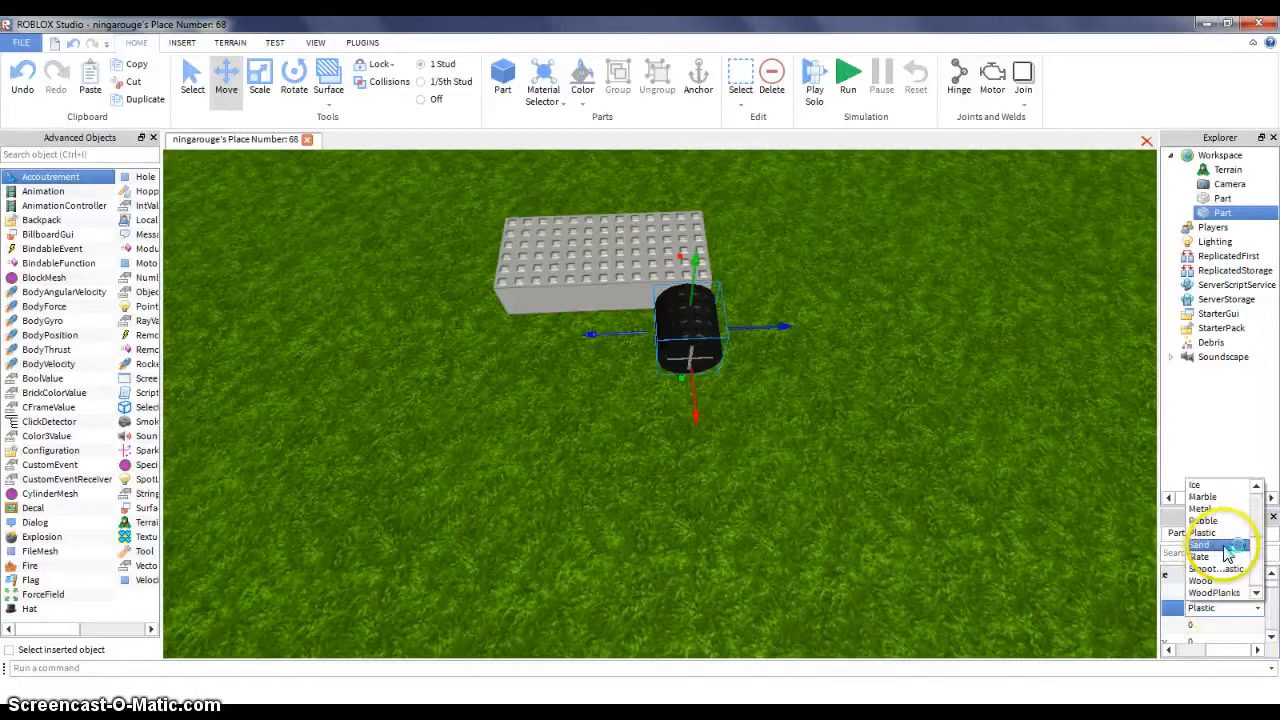
scroll(up, 3)
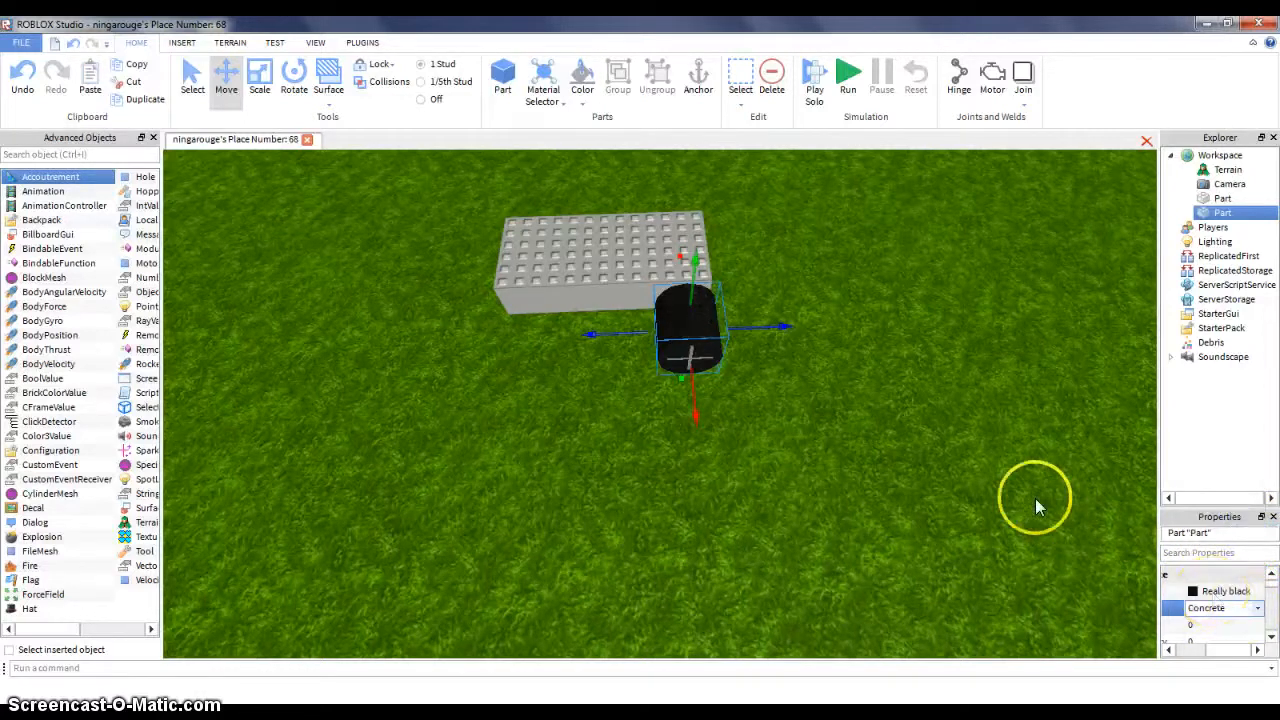
click(1222, 212)
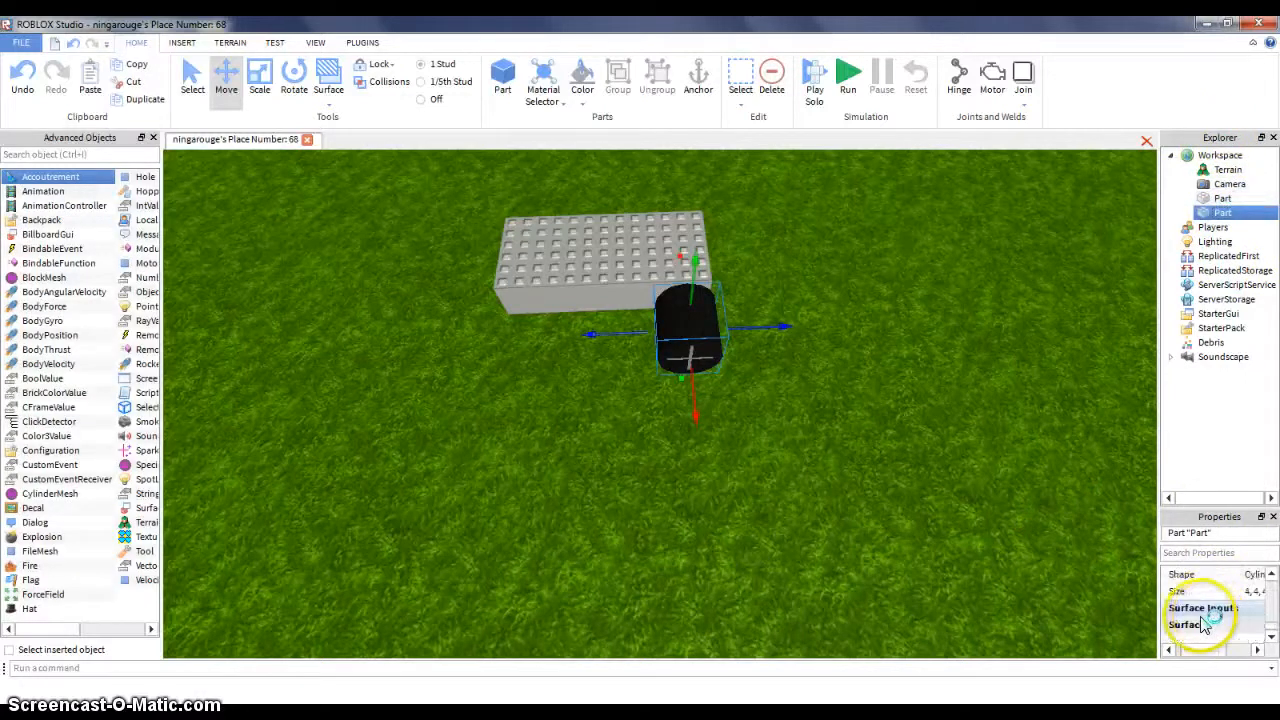
Set the black wheel's face surface types to Hinge in its Surface properties
click(1170, 608)
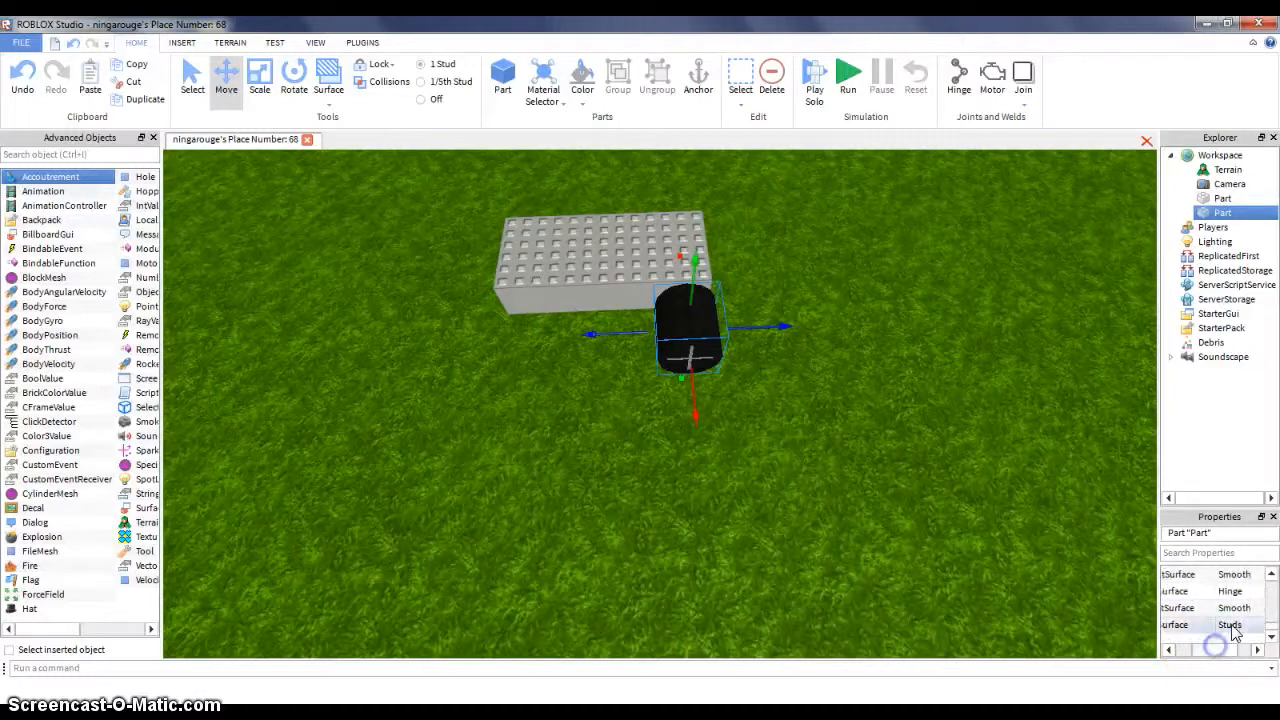
click(1256, 624)
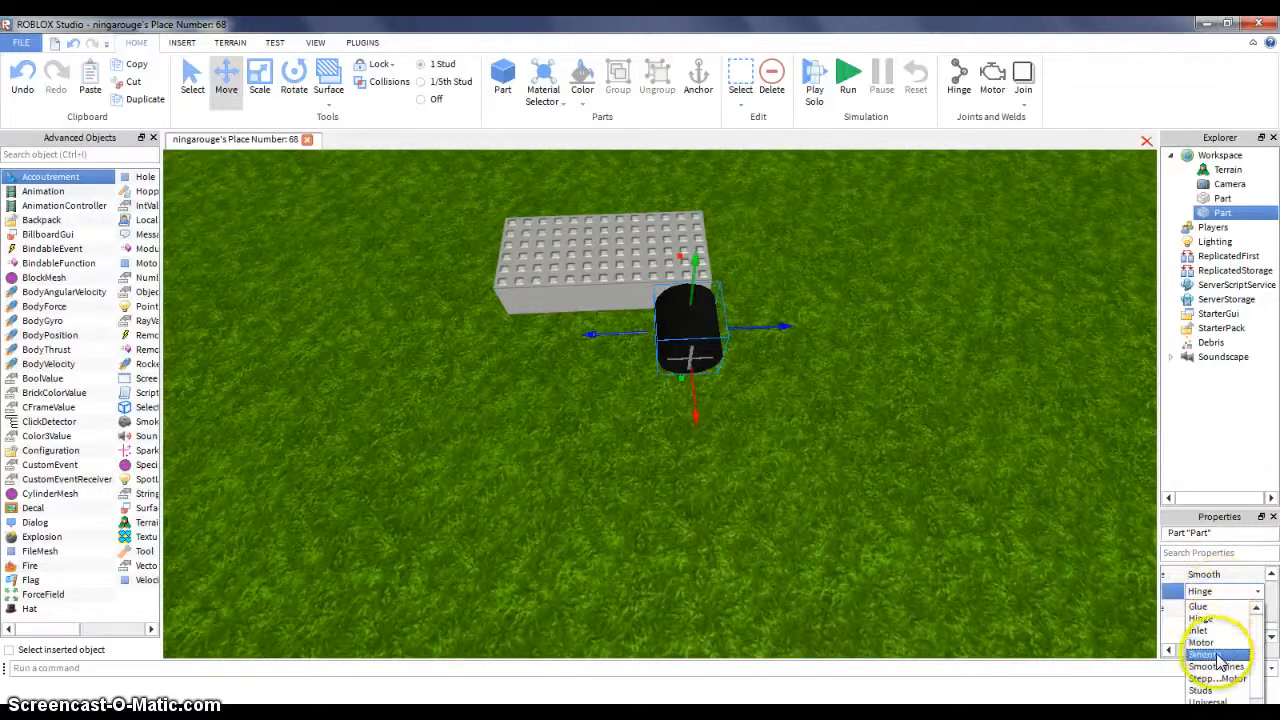
click(1020, 580)
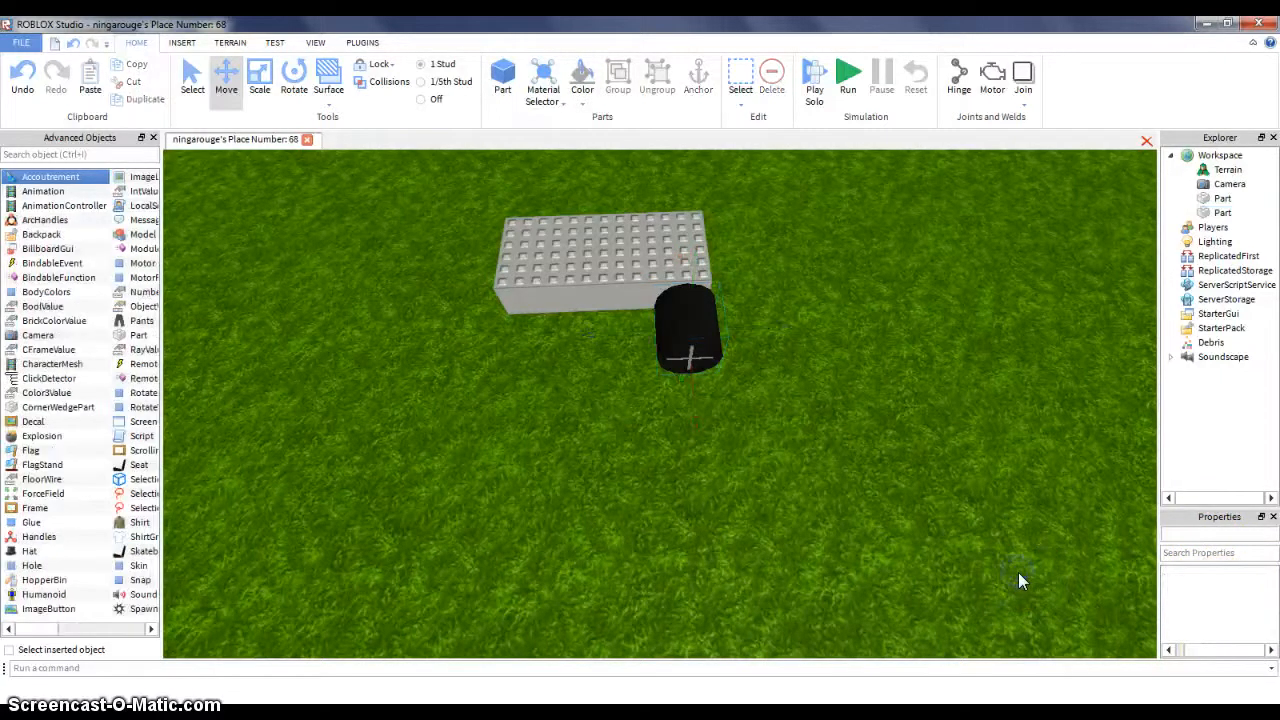
click(688, 330)
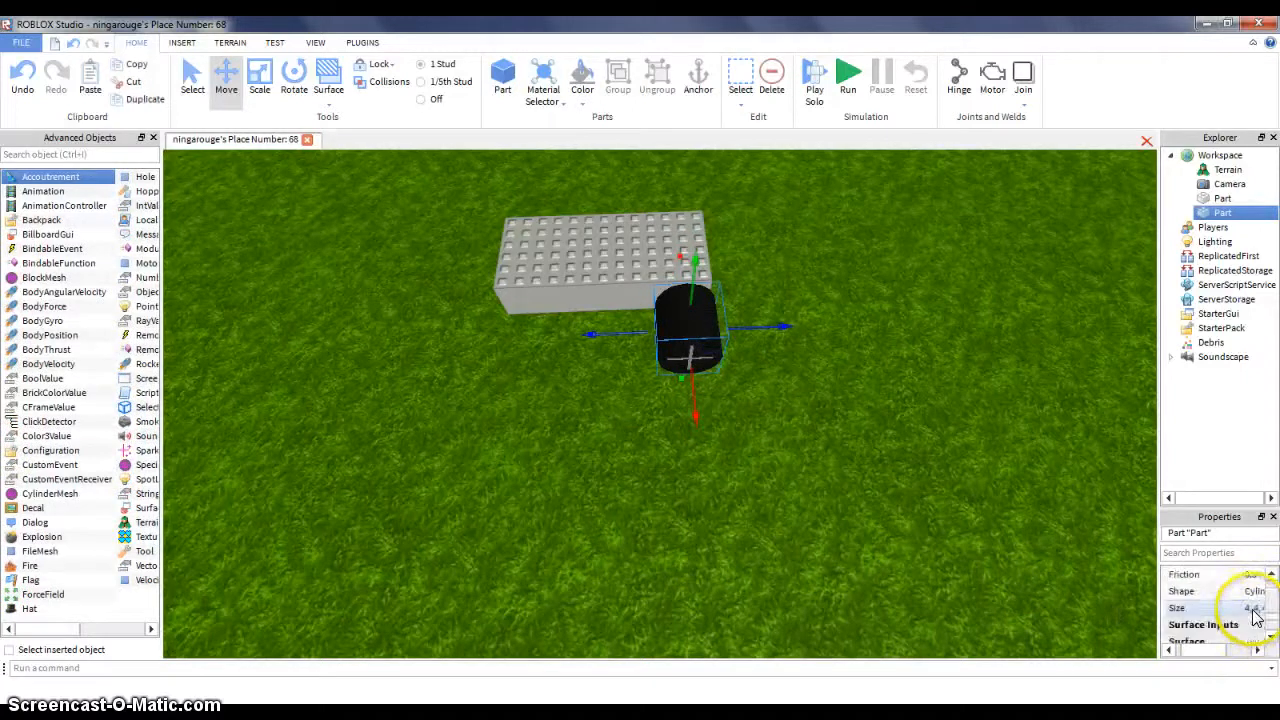
scroll(down, 3)
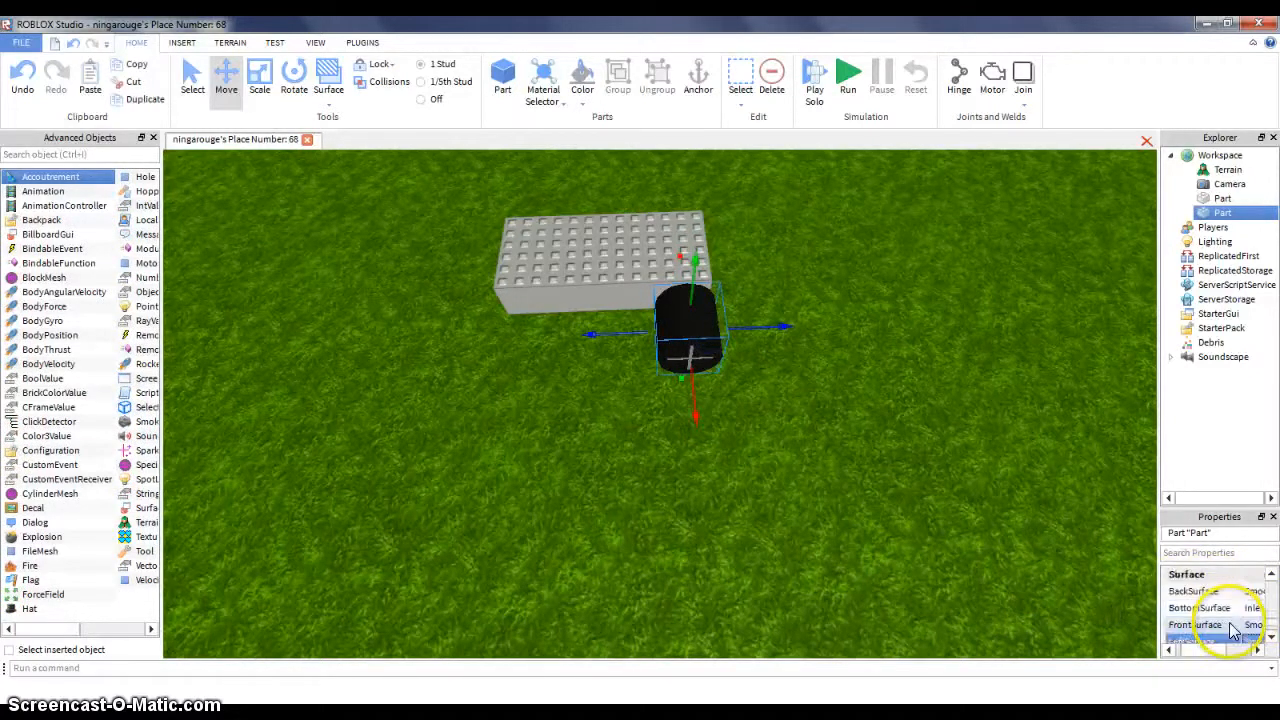
click(1250, 608)
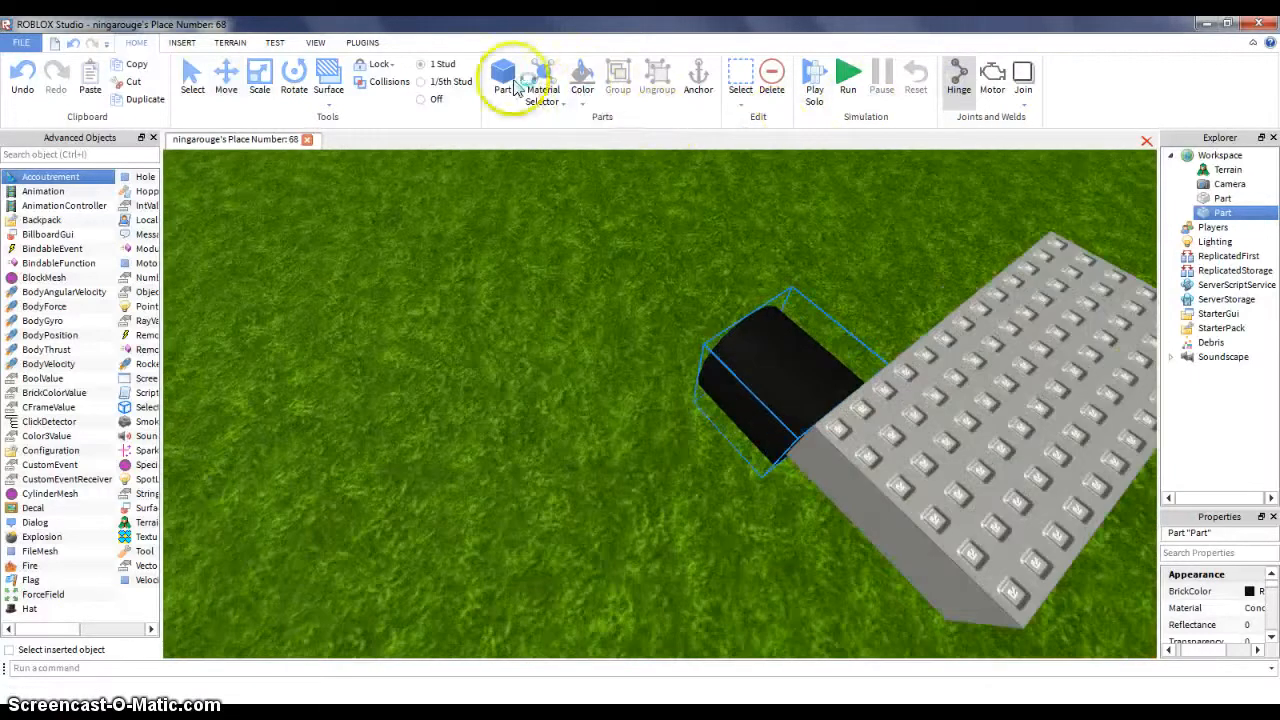
Apply a hinge joint on the block face where the black wheel touches it
click(224, 76)
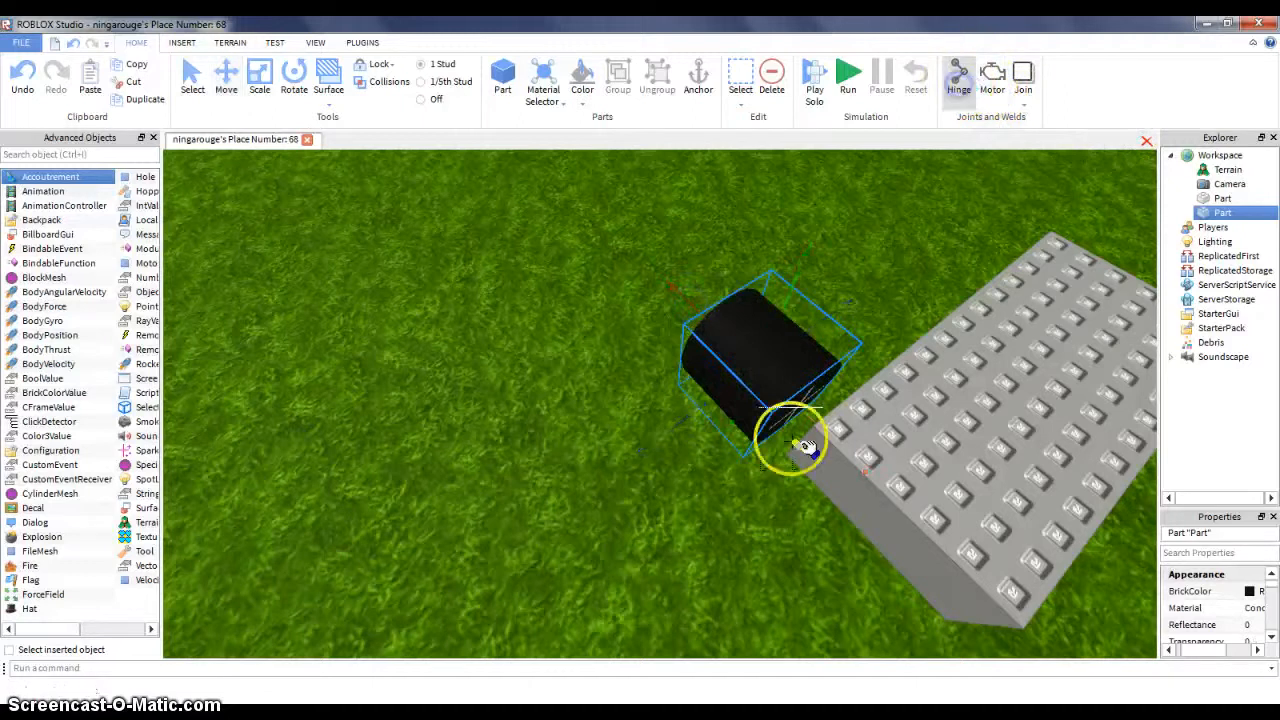
click(224, 78)
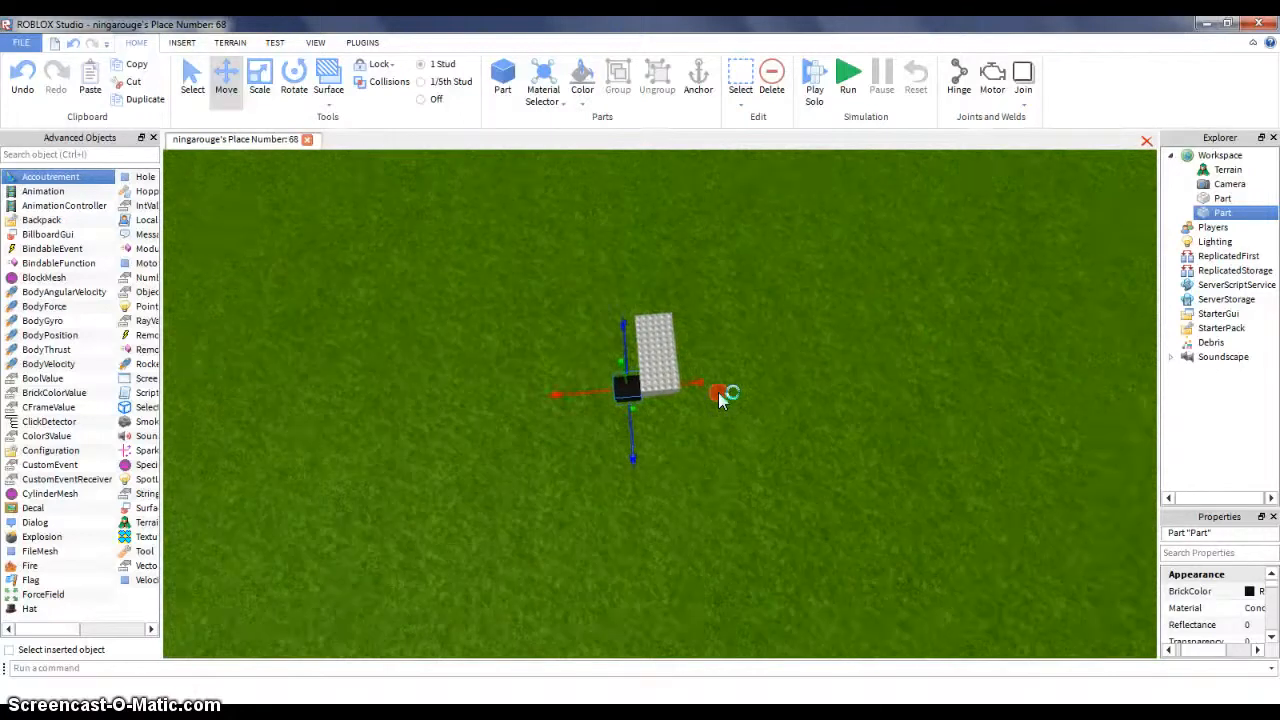
Pull the black wheel away from the block to make room to turn it
drag(650, 390, 776, 370)
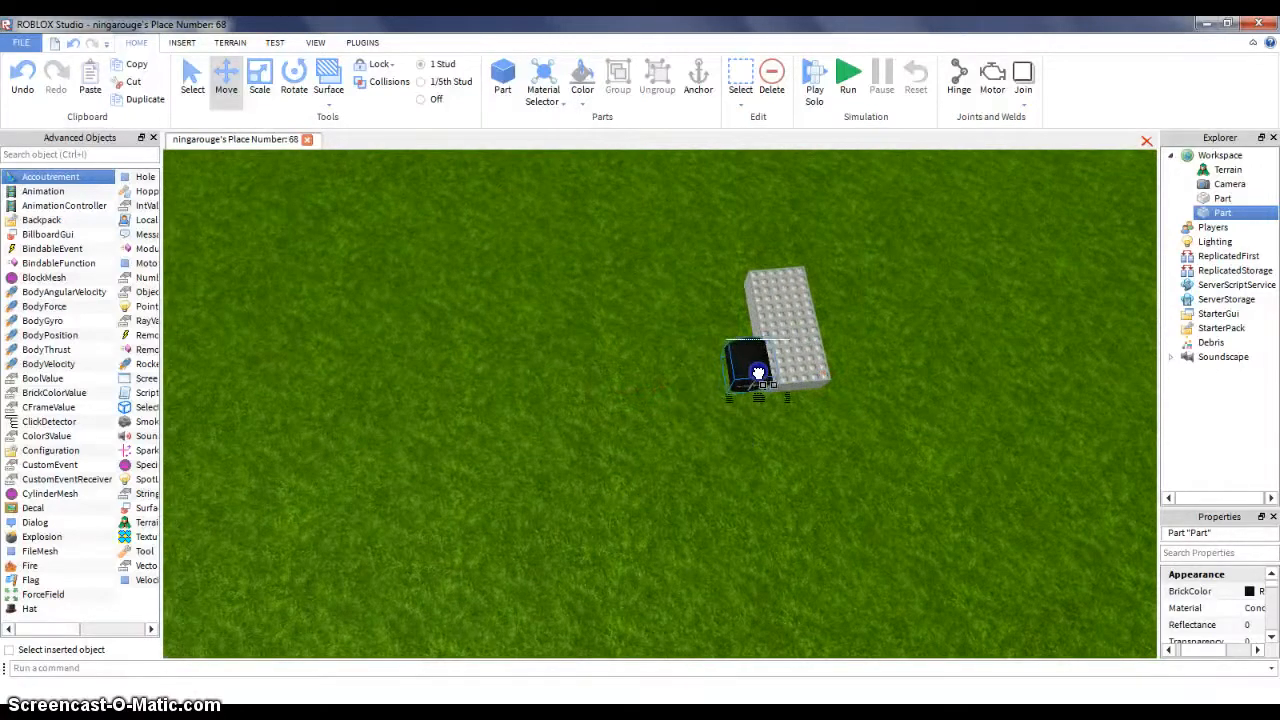
drag(756, 370, 600, 372)
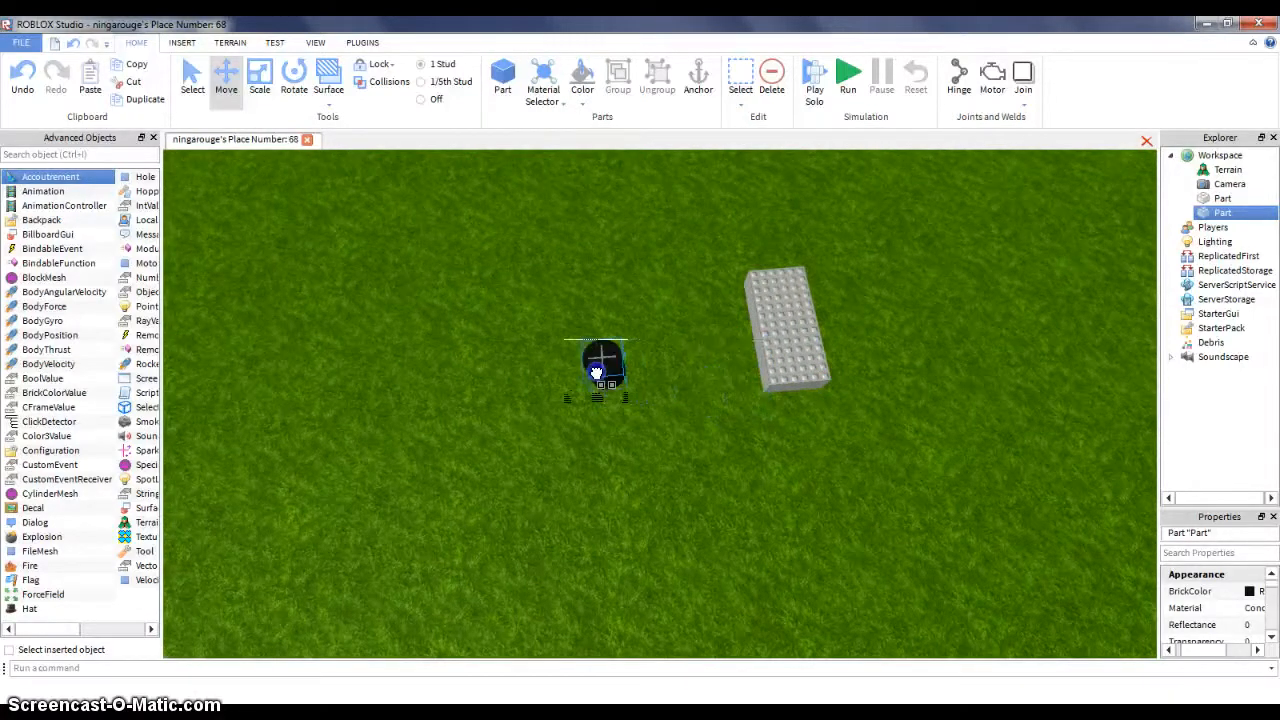
click(226, 78)
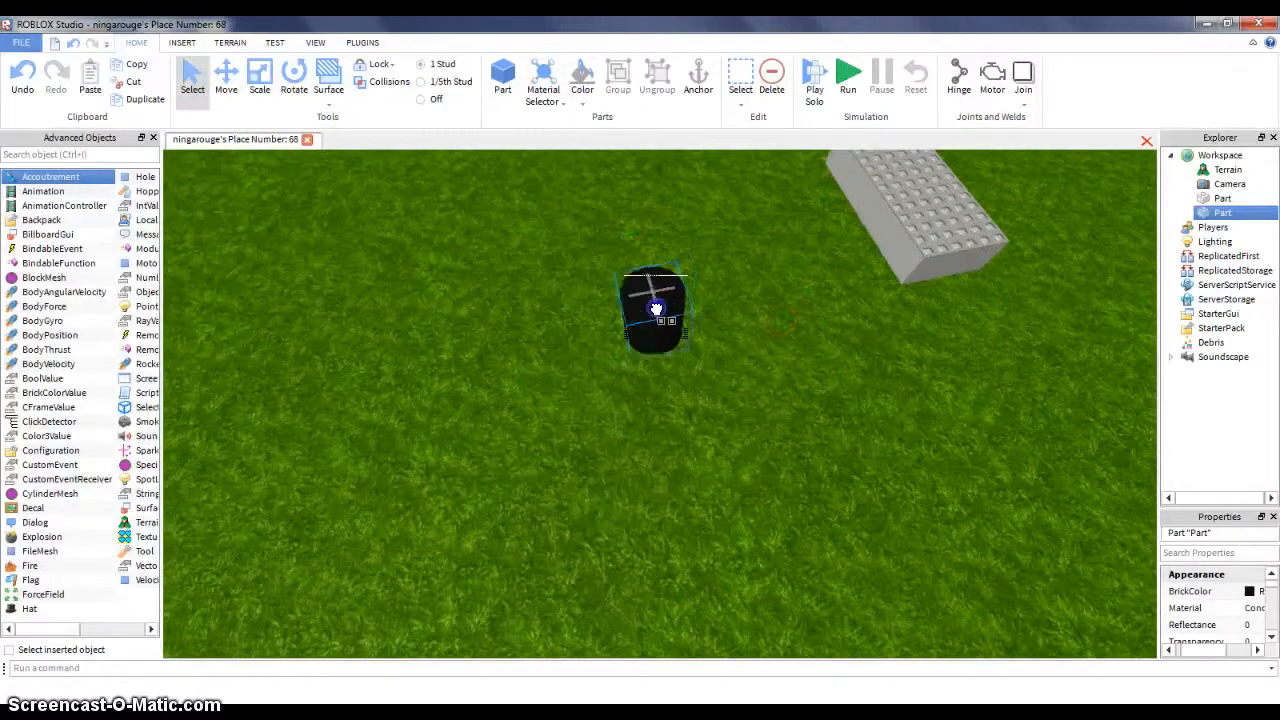
drag(656, 308, 620, 370)
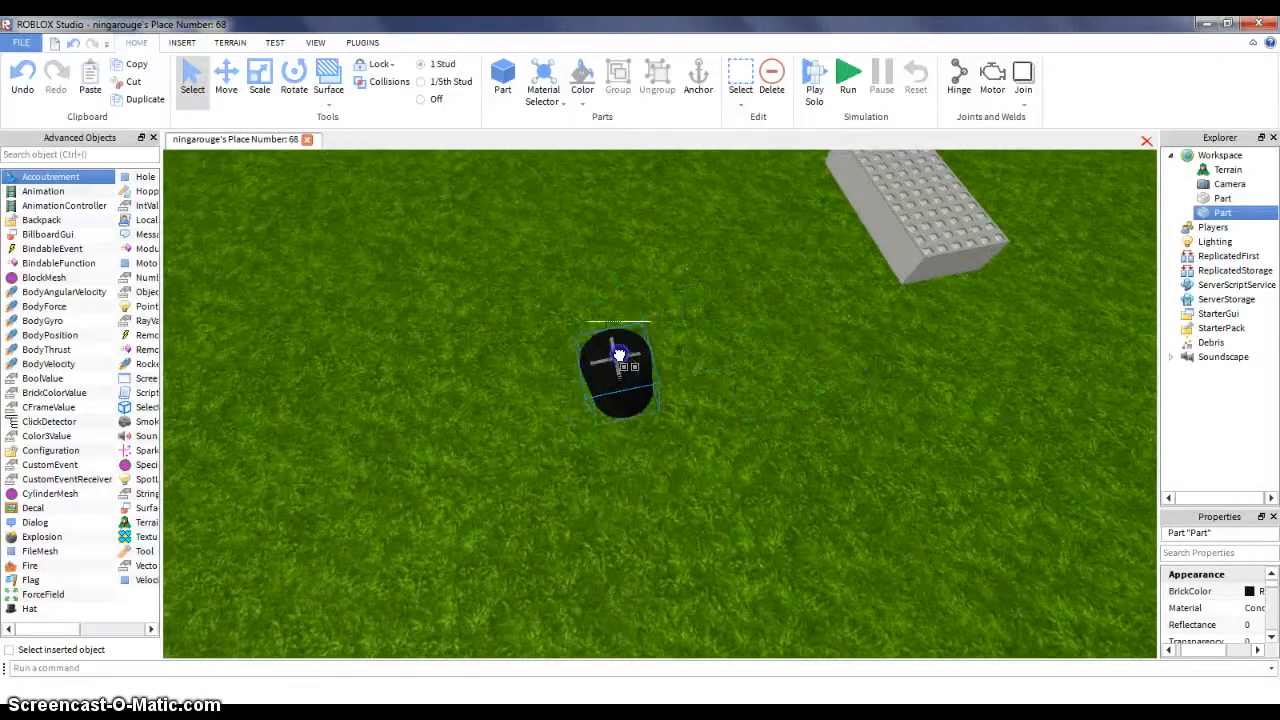
Rotate the wheel upright like a tire and set it against the block's corner
click(292, 76)
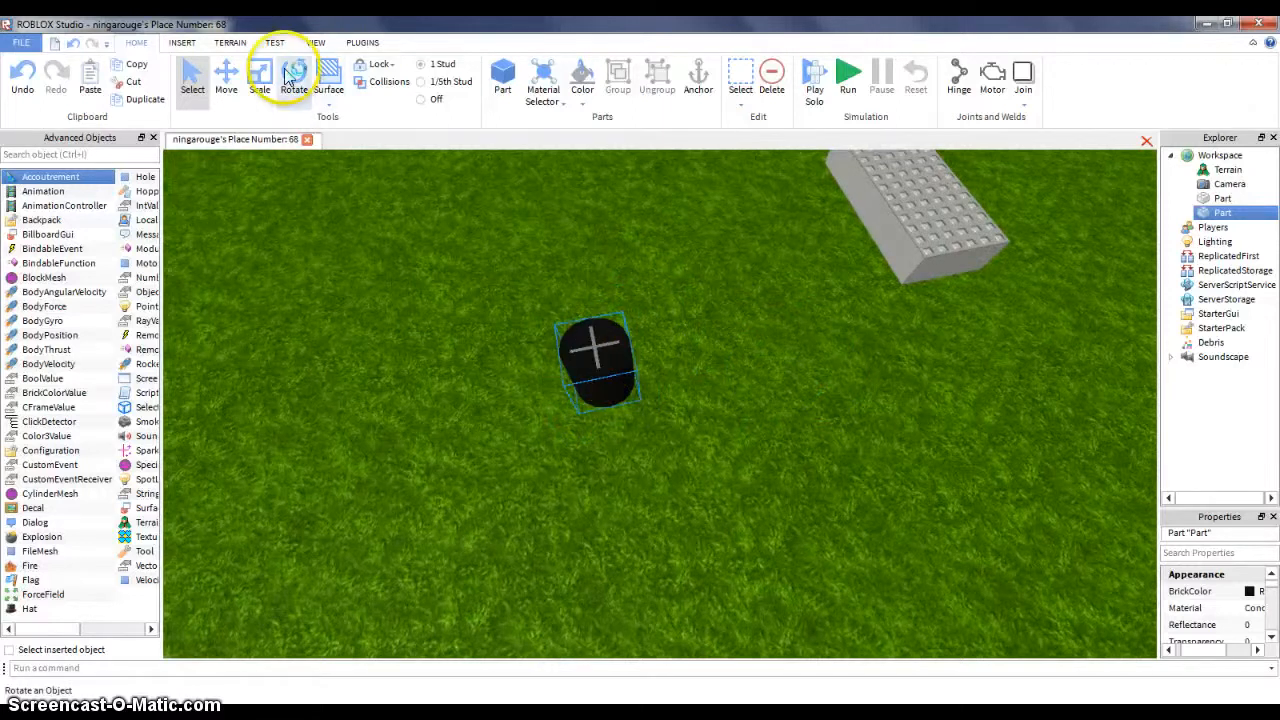
click(292, 76)
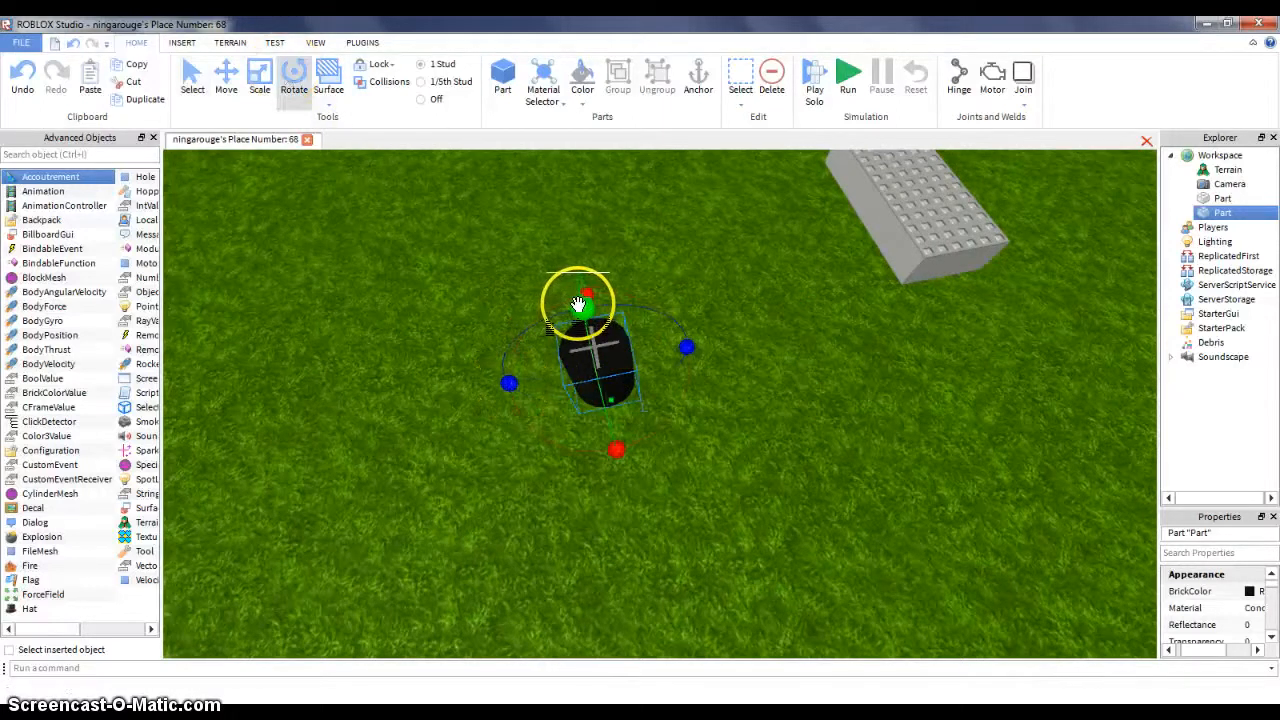
drag(578, 304, 604, 392)
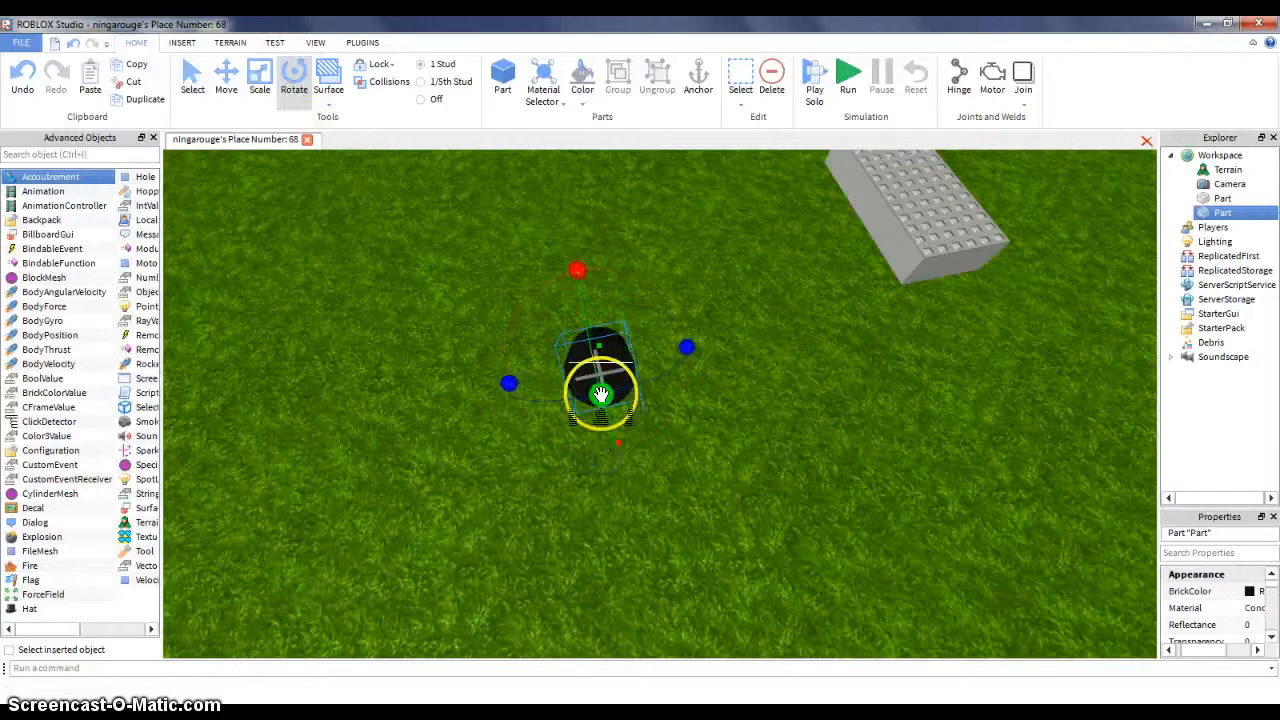
drag(600, 400, 624, 450)
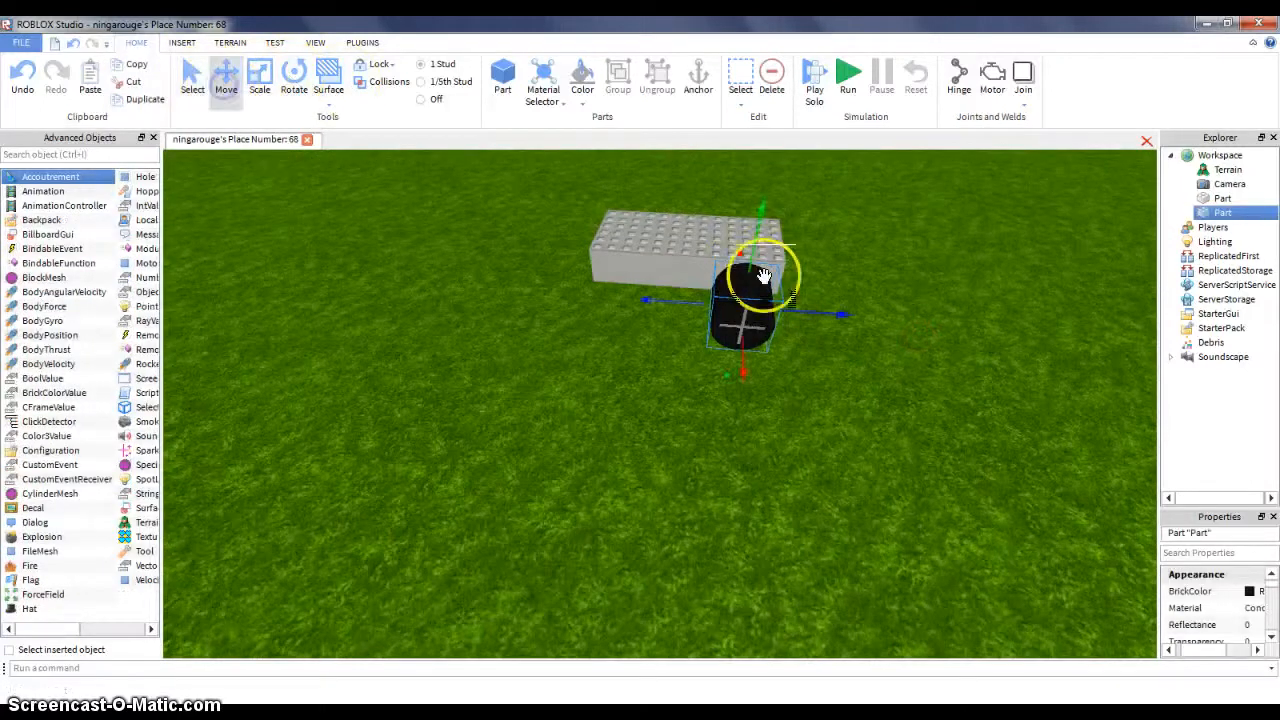
drag(764, 276, 870, 316)
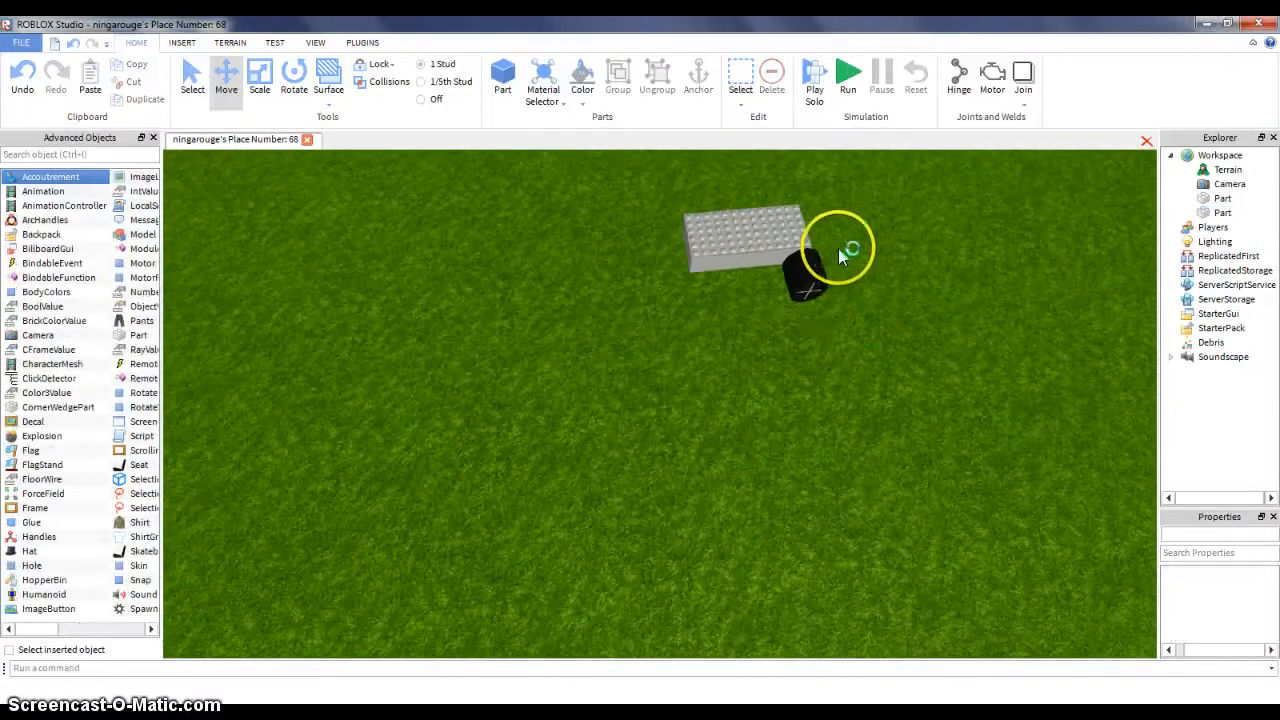
Copy the wheel and move the duplicate to the other end of the block's side
right_click(700, 296)
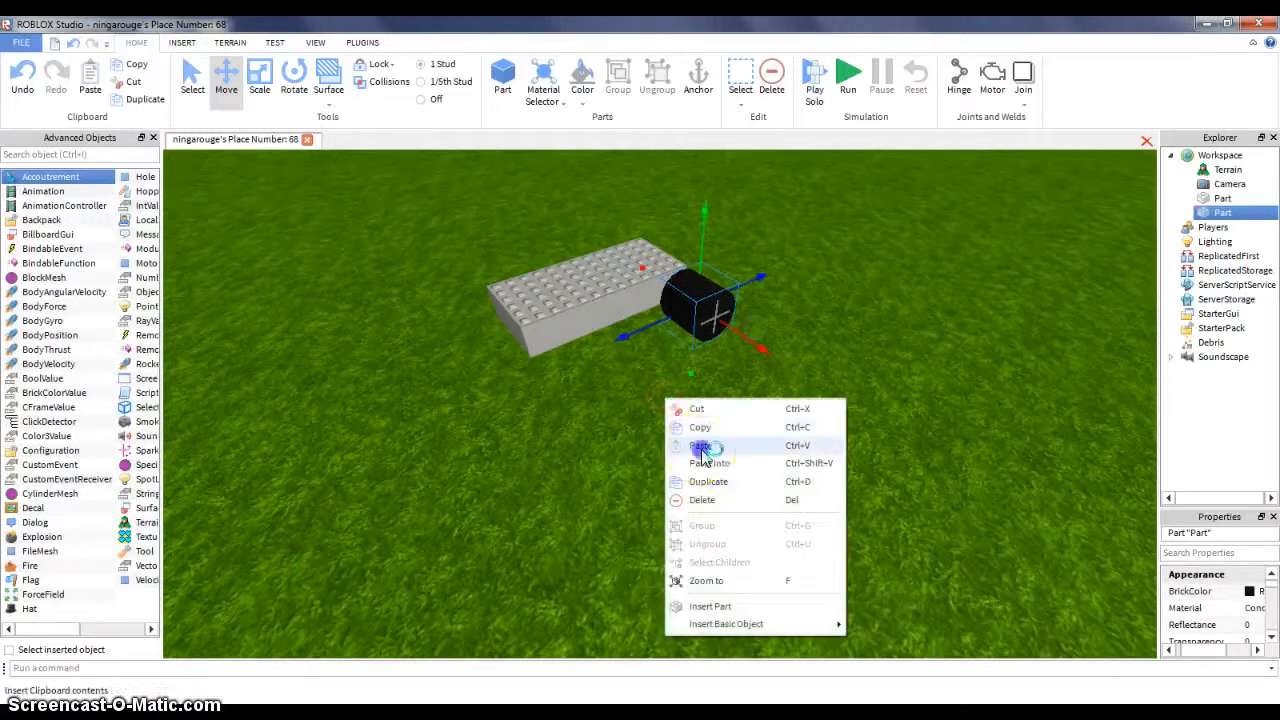
click(700, 444)
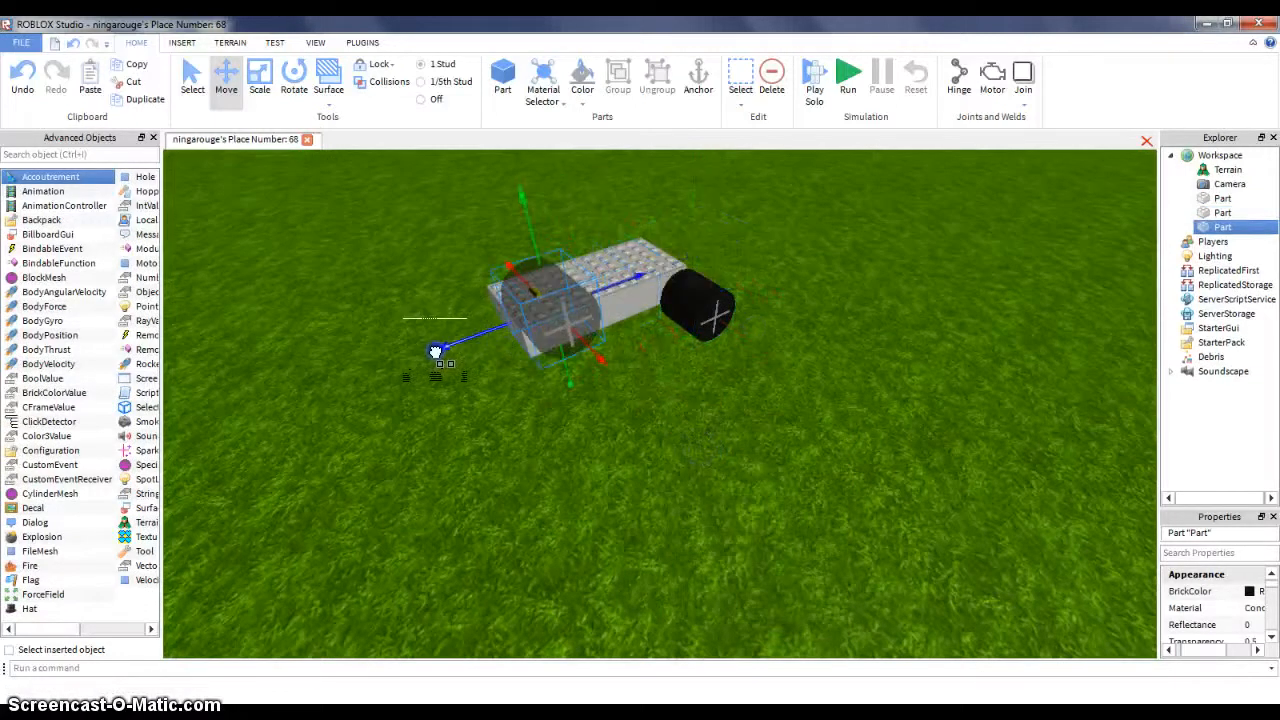
click(192, 78)
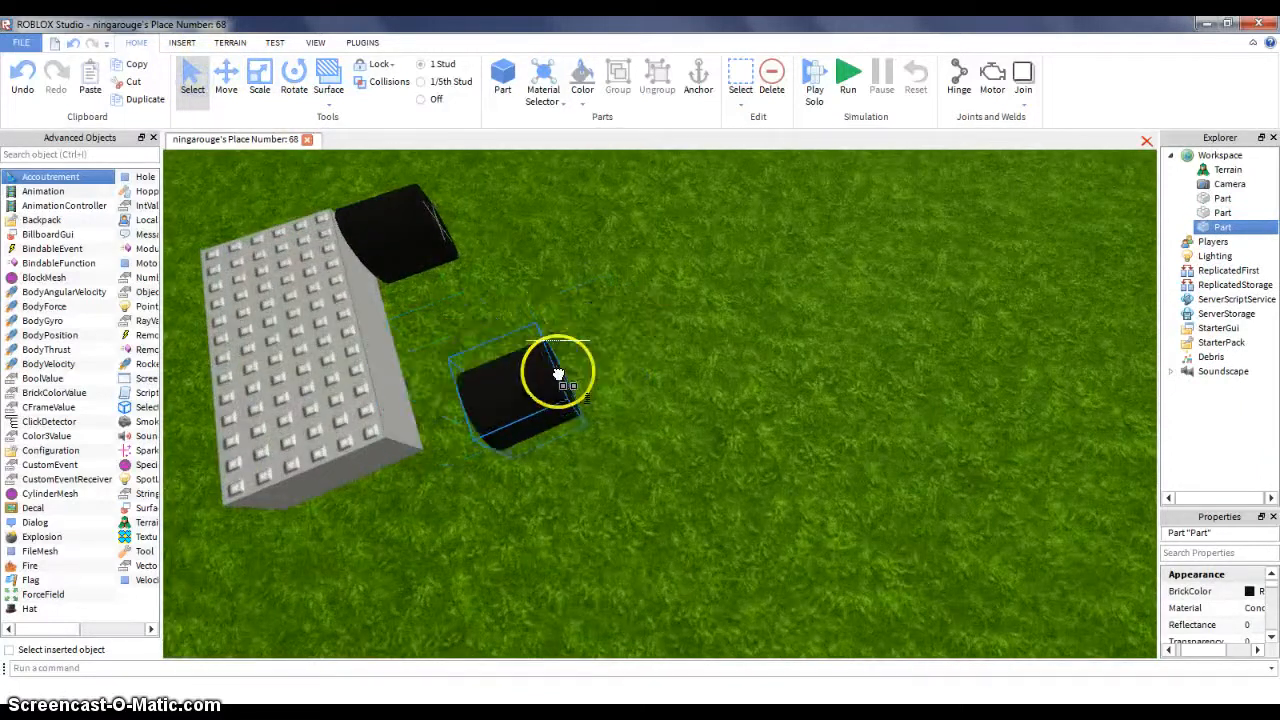
drag(558, 374, 496, 364)
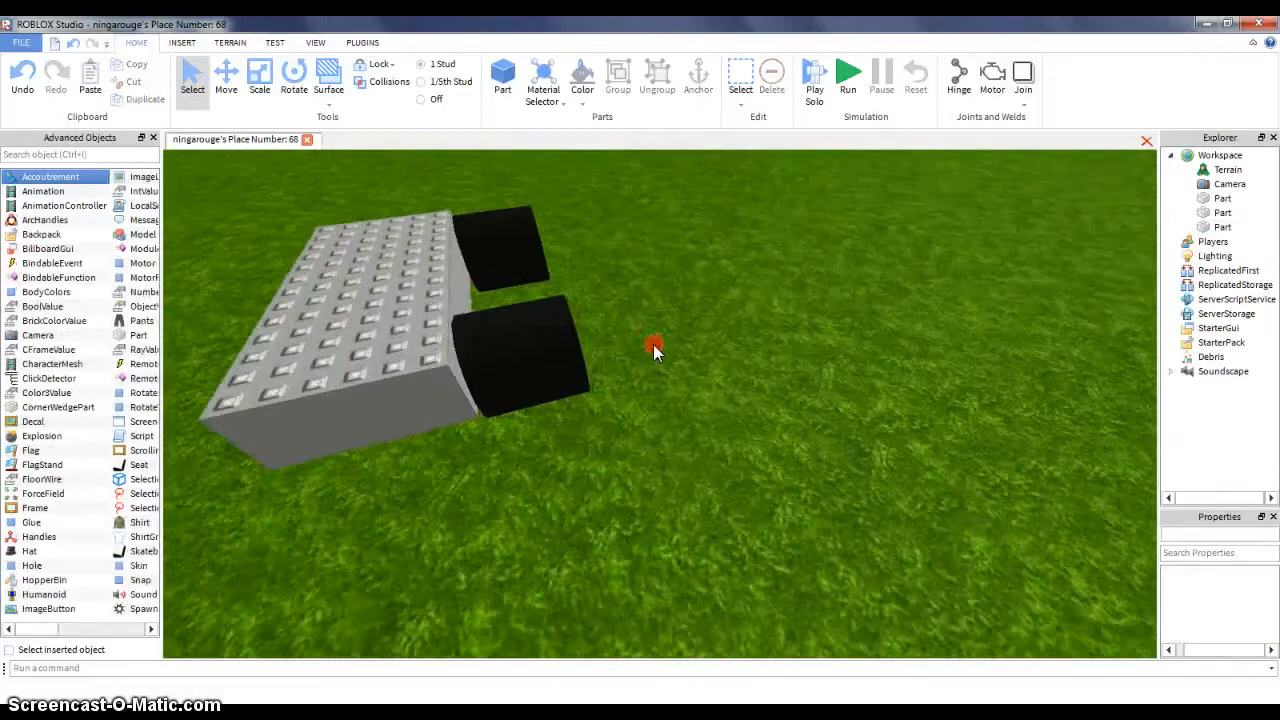
click(536, 340)
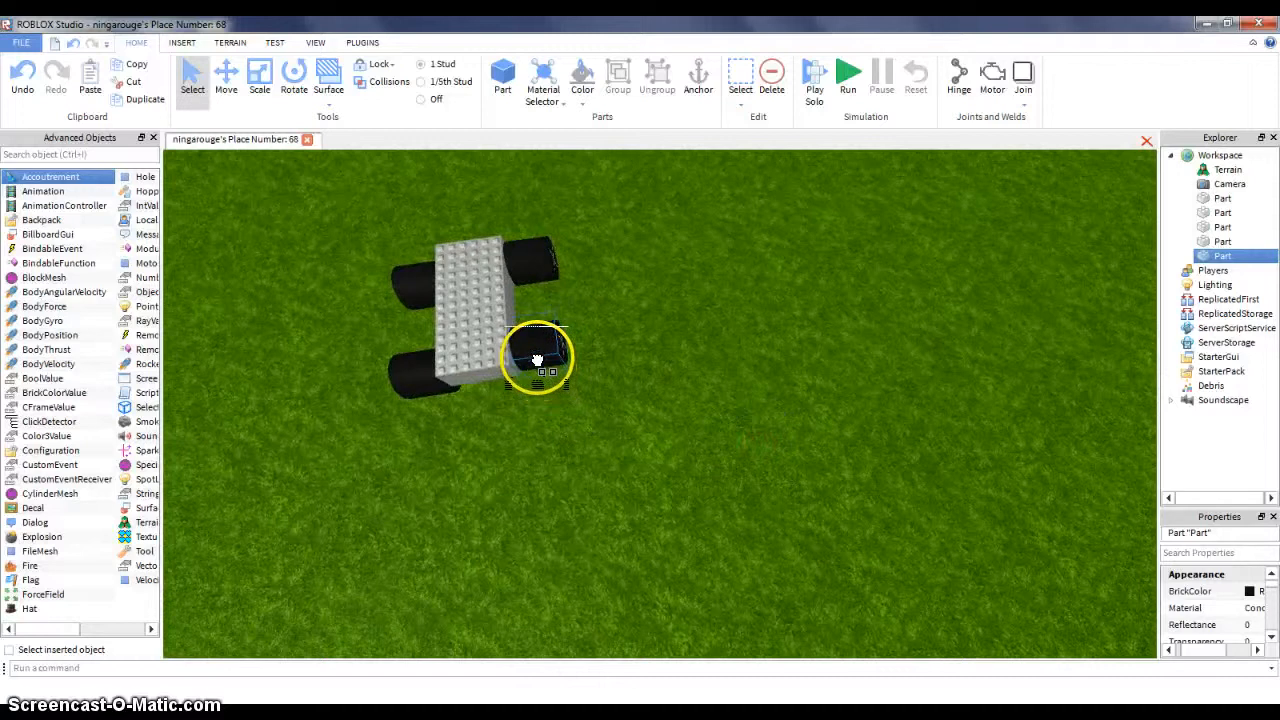
Place the remaining wheels against the chassis' far corners so the car has four wheels
drag(540, 358, 540, 258)
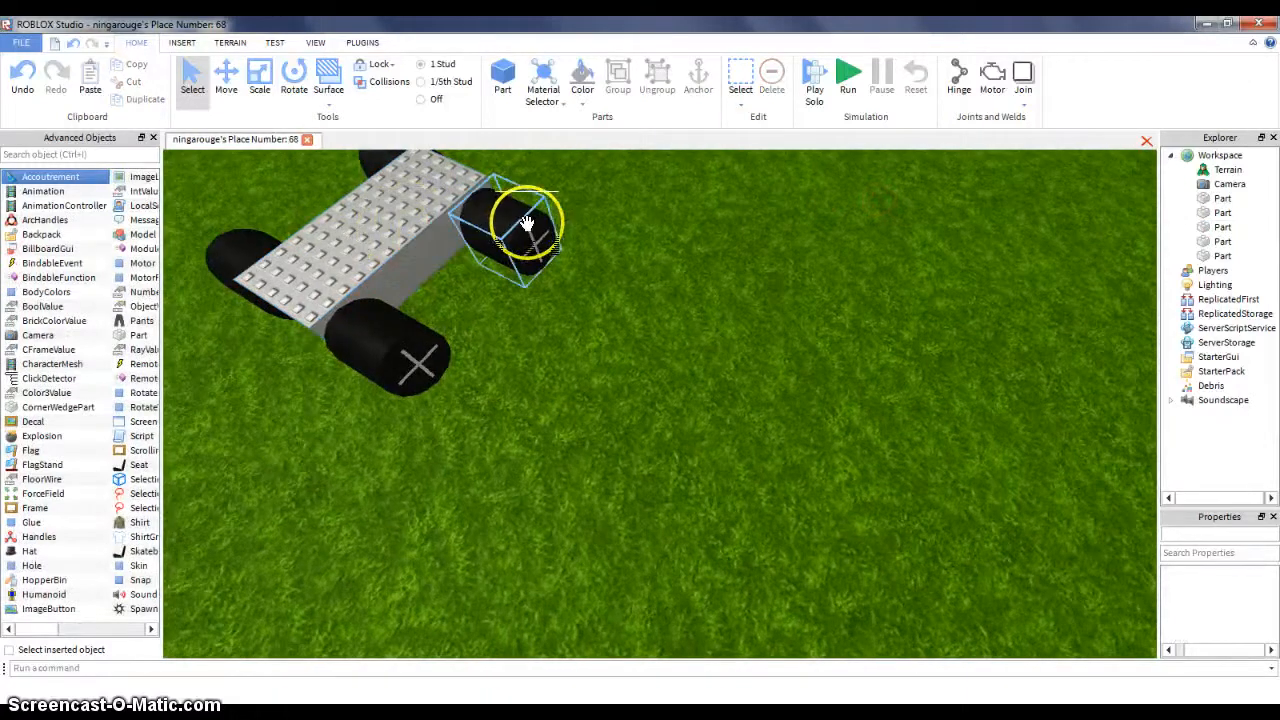
click(528, 220)
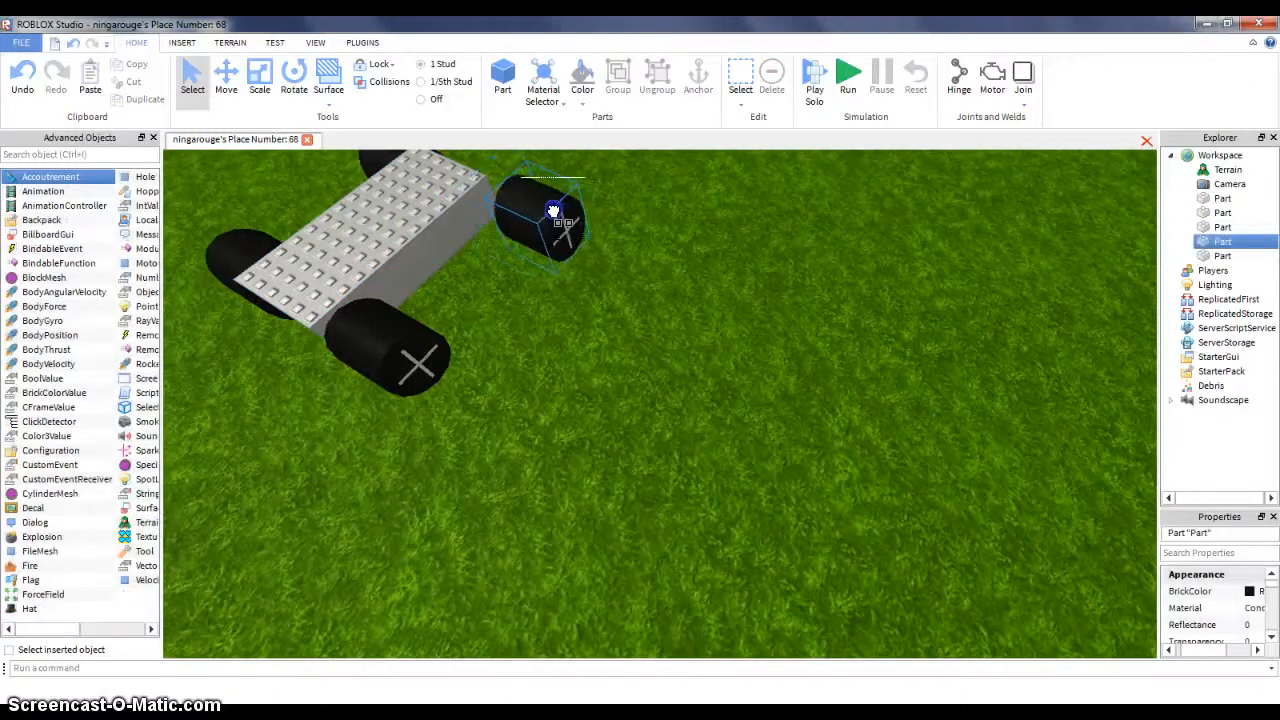
drag(552, 212, 516, 212)
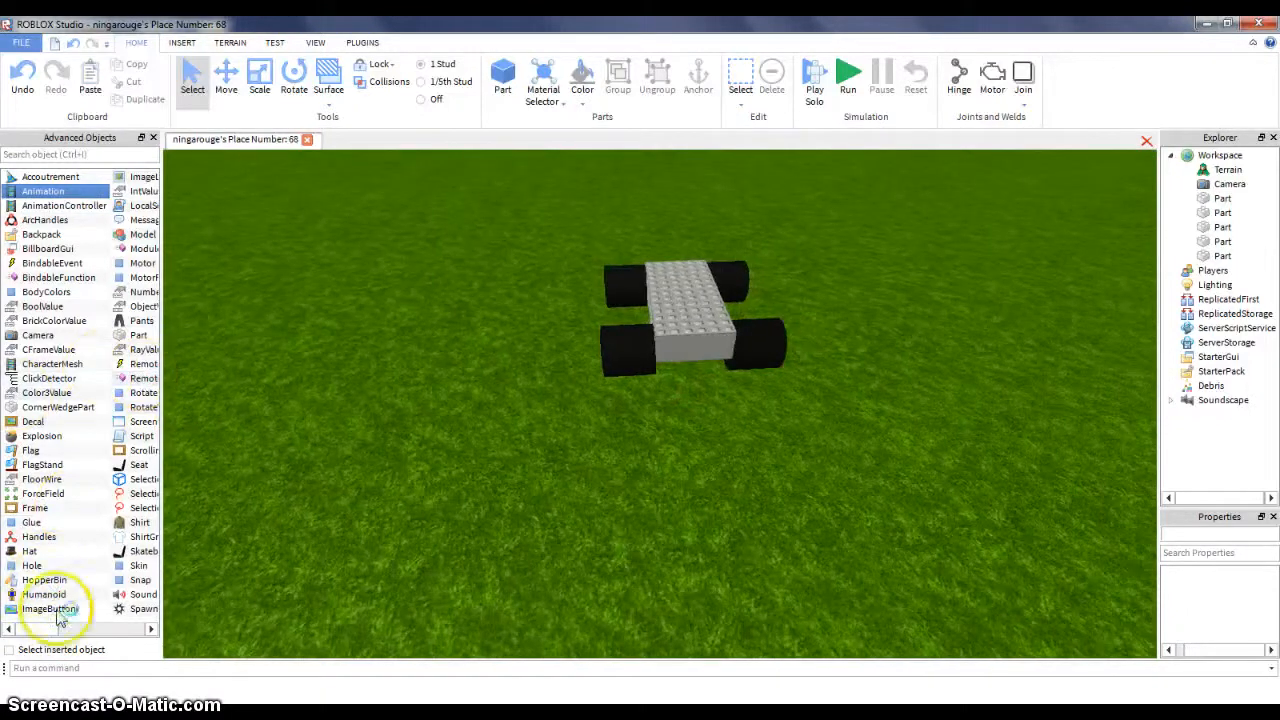
Insert a VehicleSeat from the Advanced Objects list onto the middle of the grey chassis
scroll(down, 3)
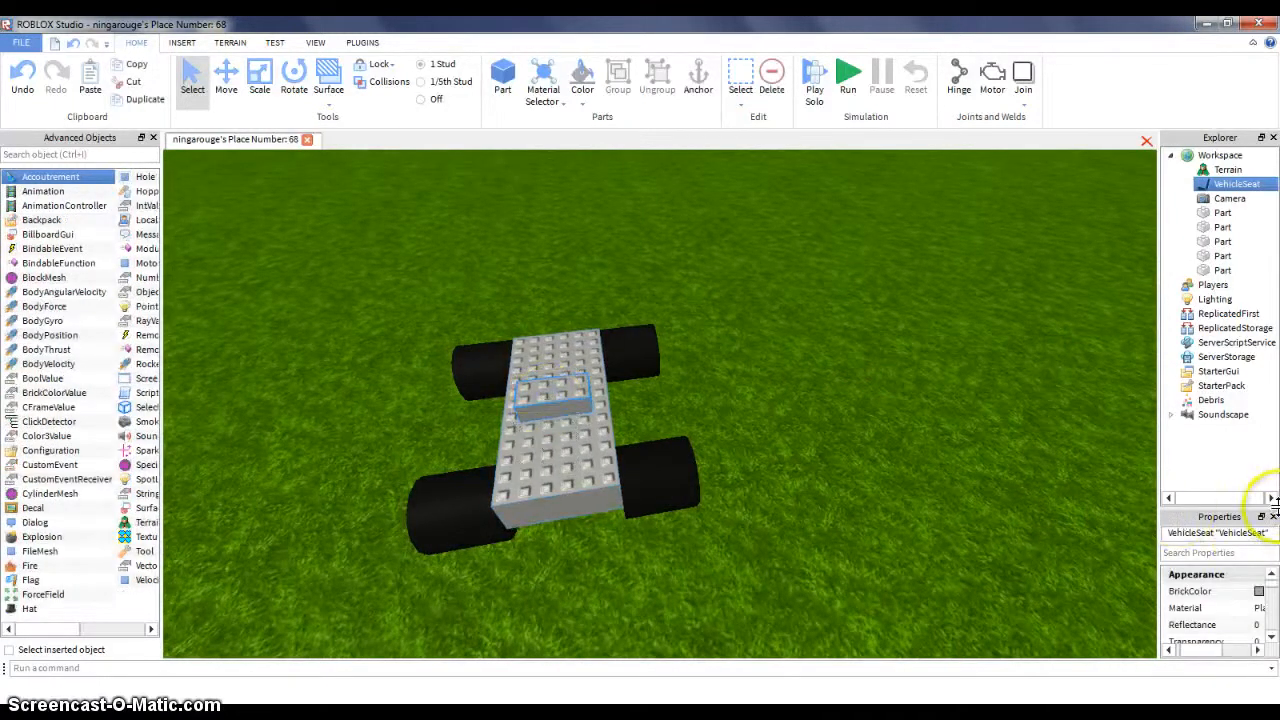
scroll(down, 3)
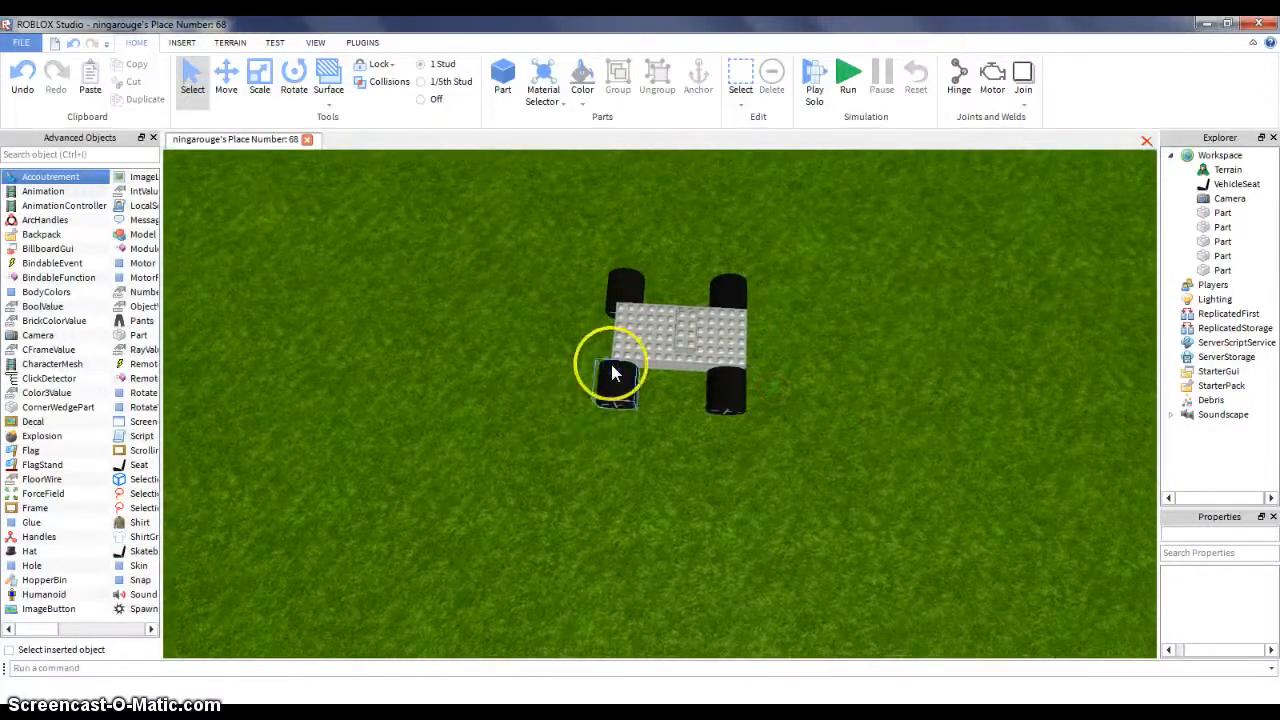
Move the front wheel up into line with the chassis
click(616, 376)
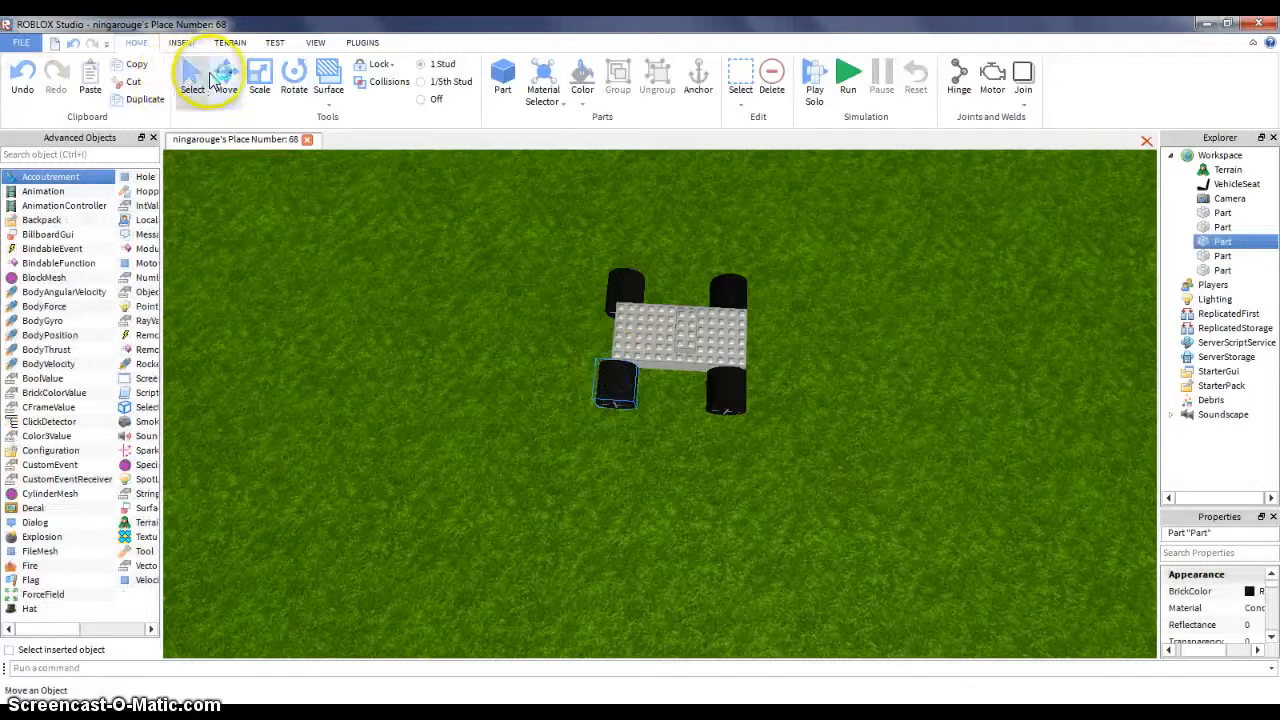
click(224, 78)
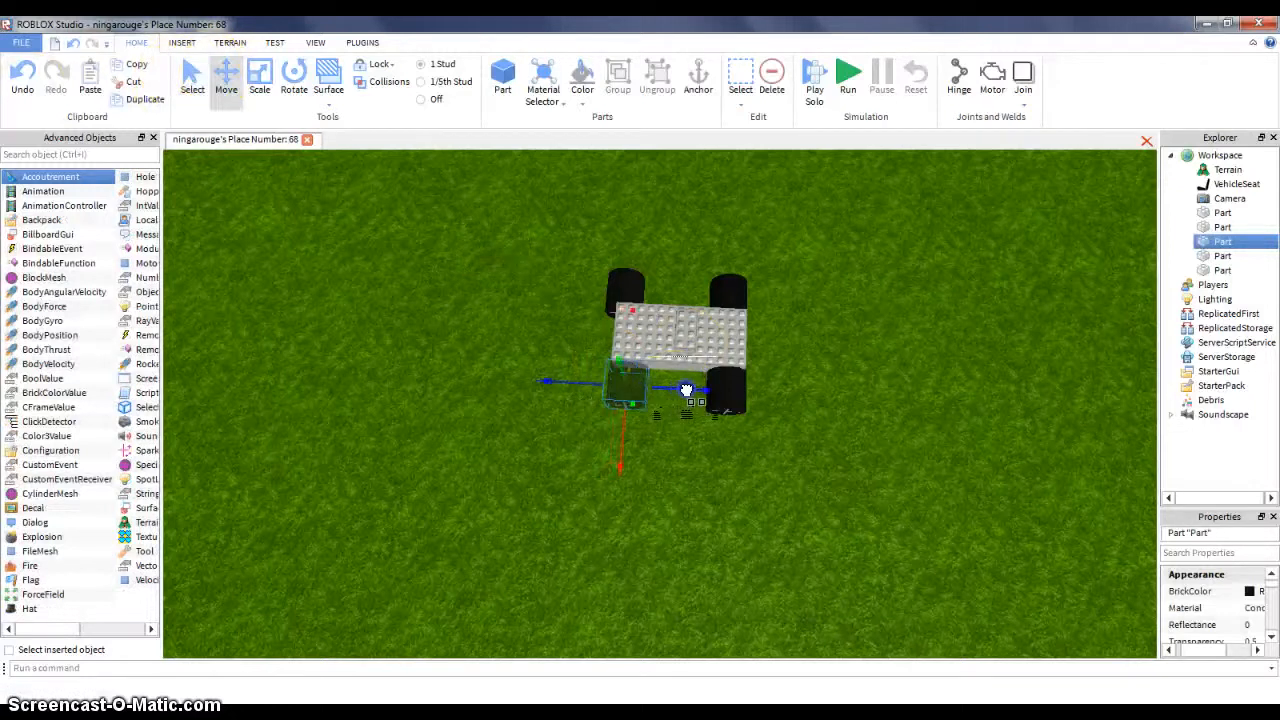
drag(684, 388, 680, 296)
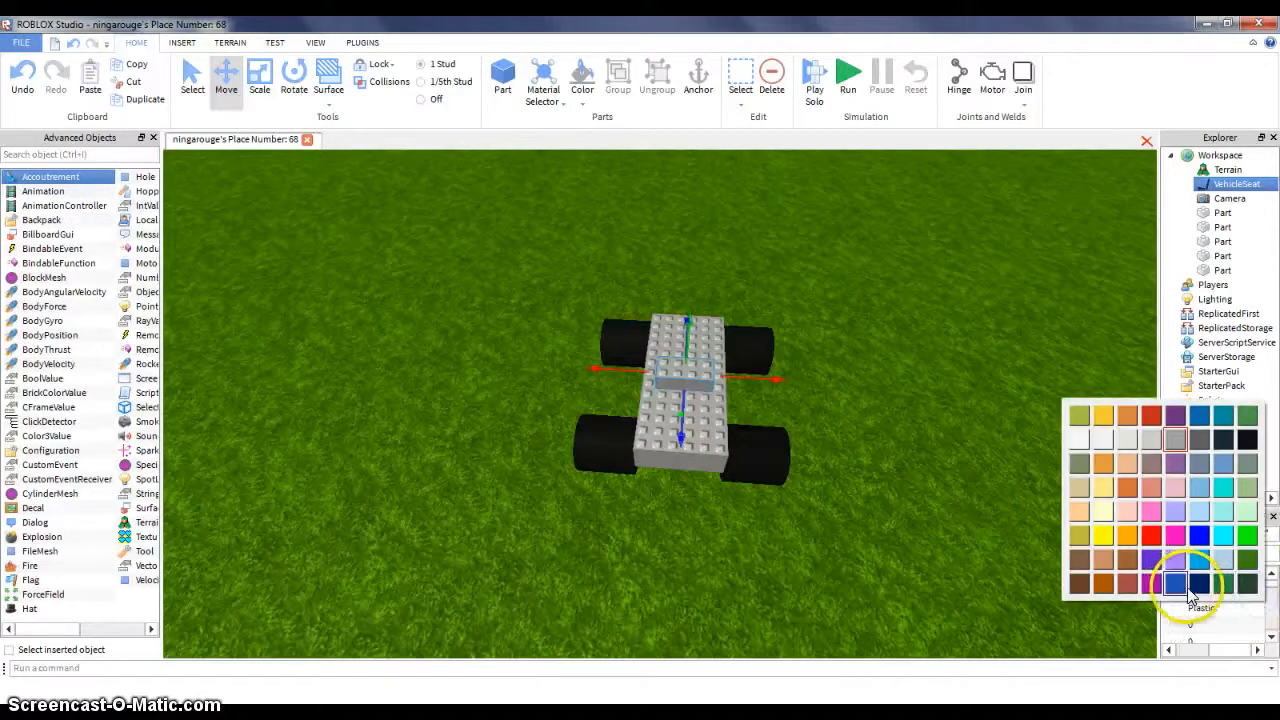
Colour the VehicleSeat blue from the BrickColor palette
click(1176, 584)
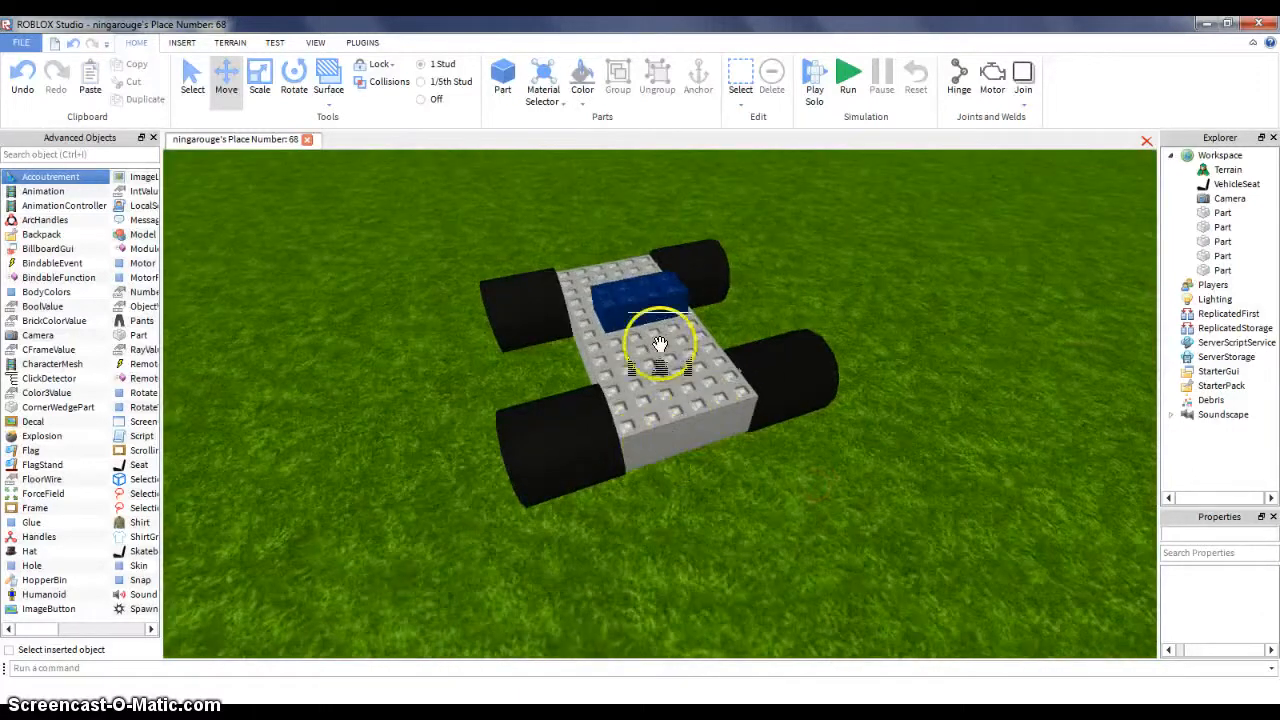
click(656, 310)
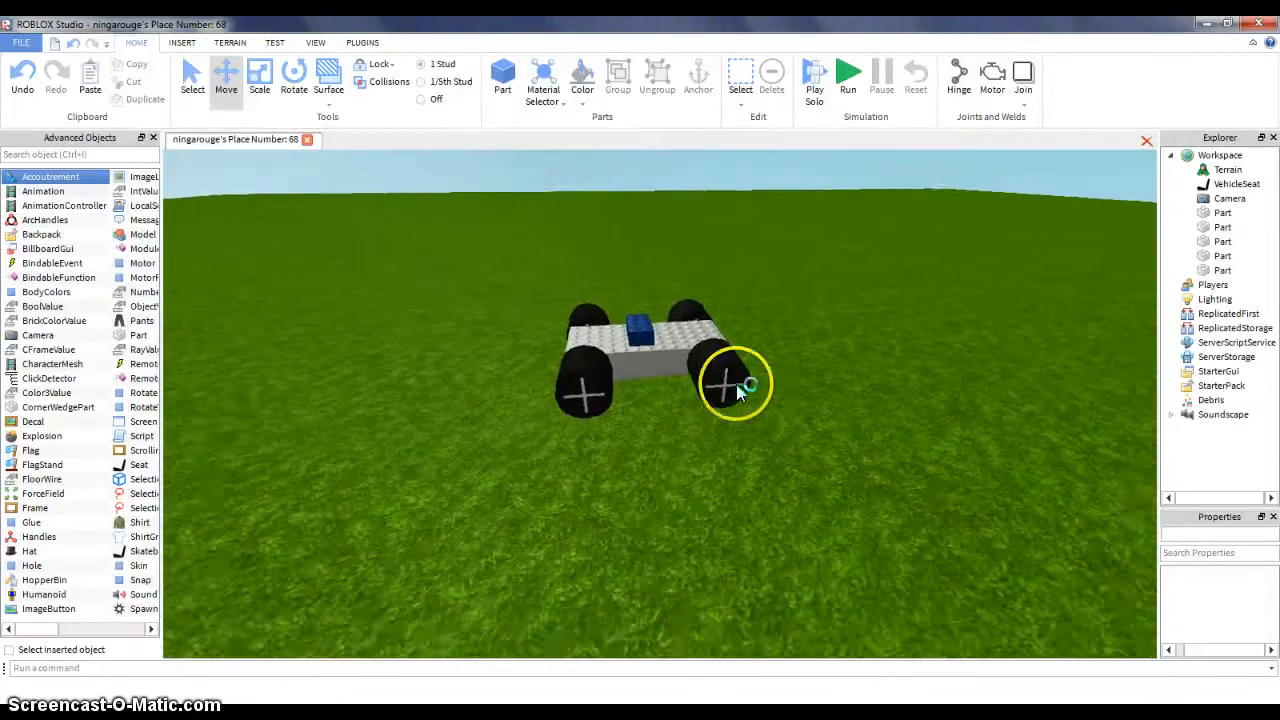
Colour the chassis slab red and add a small block on top
click(640, 320)
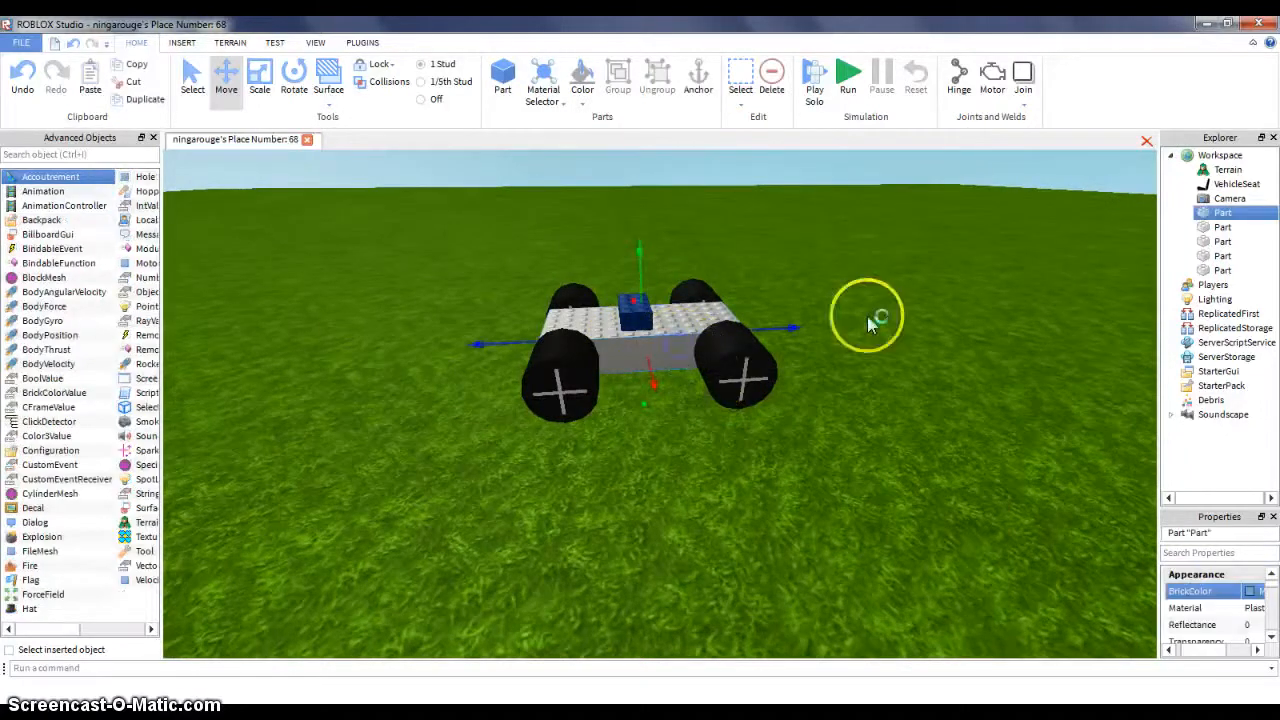
click(1248, 592)
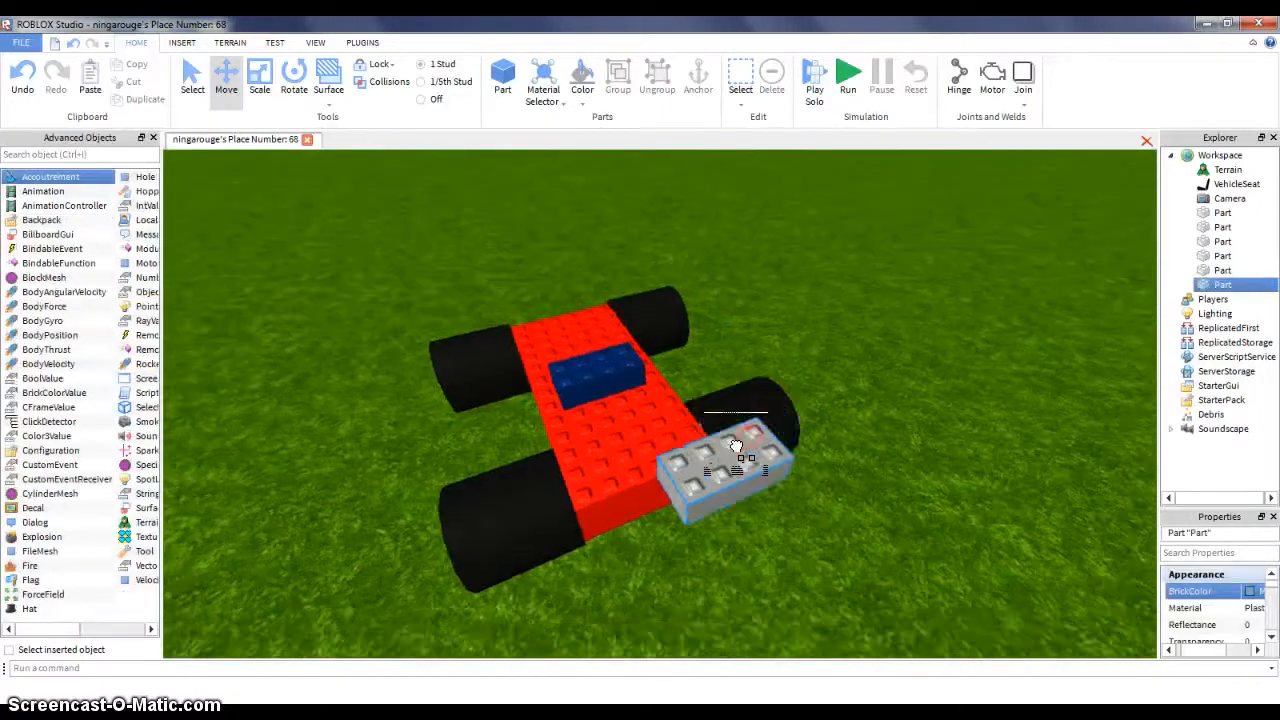
click(224, 78)
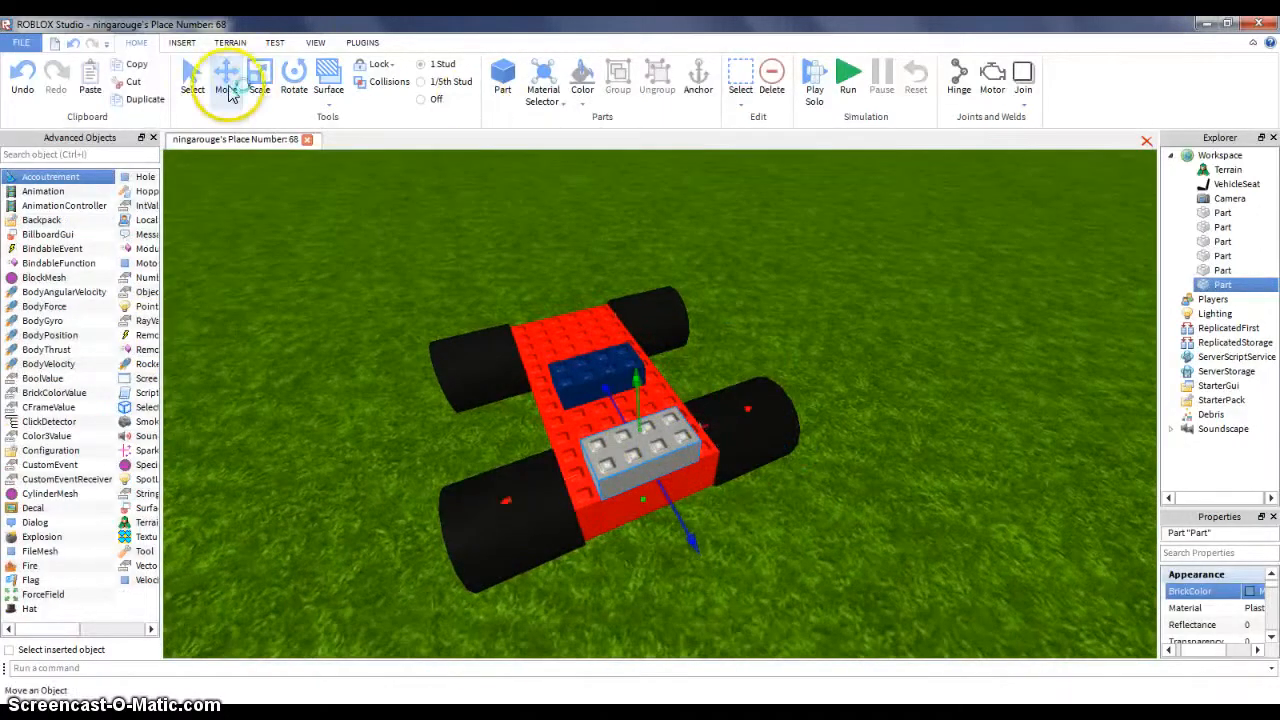
Position and resize the small blocks, making one Really black, and move the front block
click(260, 76)
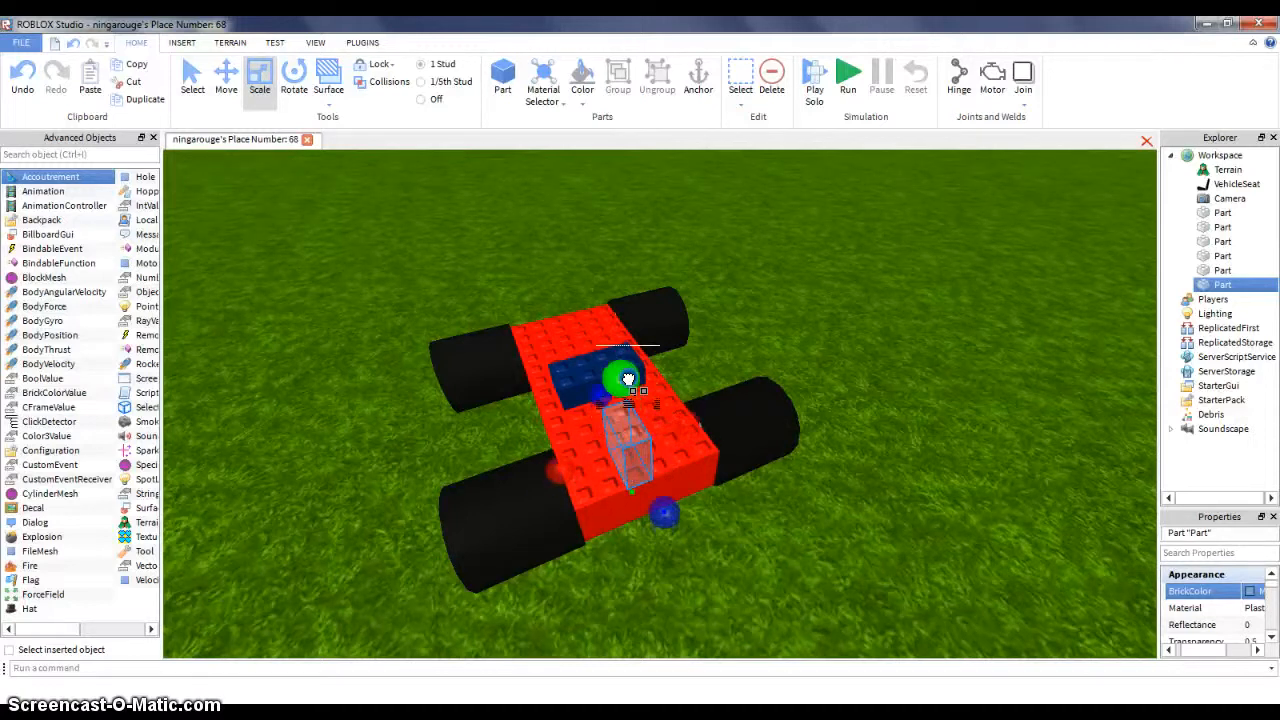
click(1250, 592)
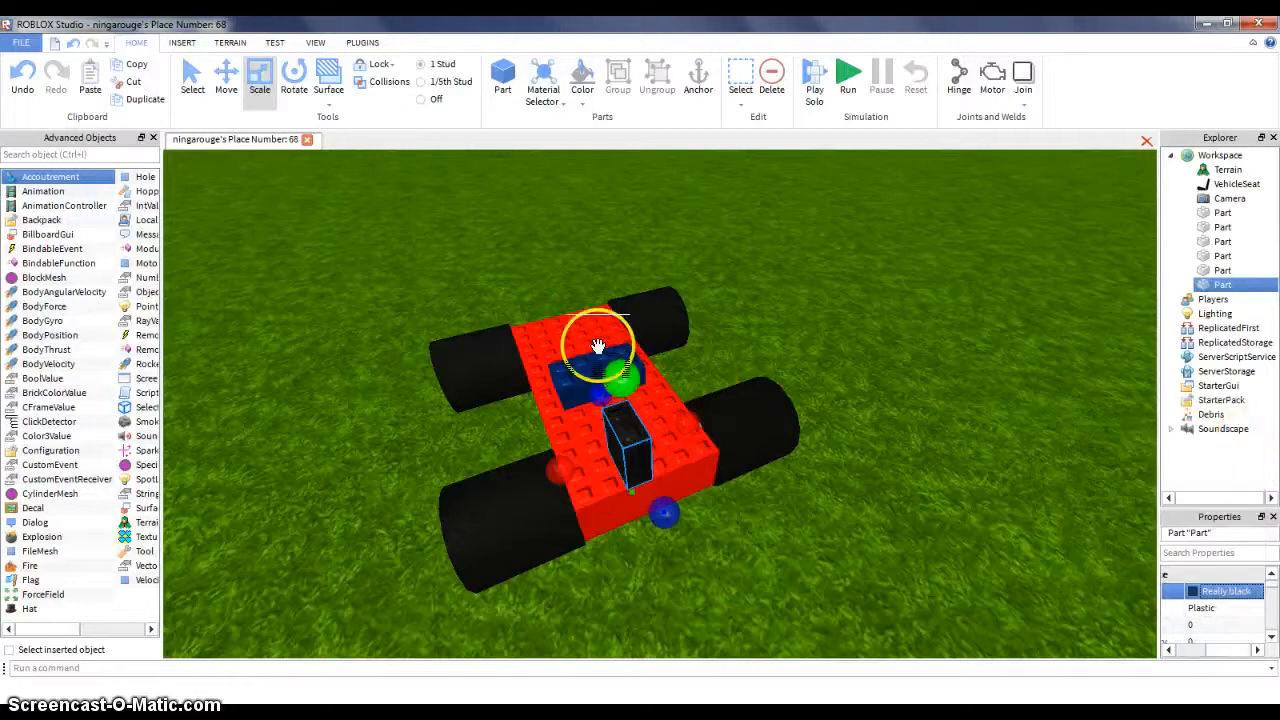
mouse_move(100, 610)
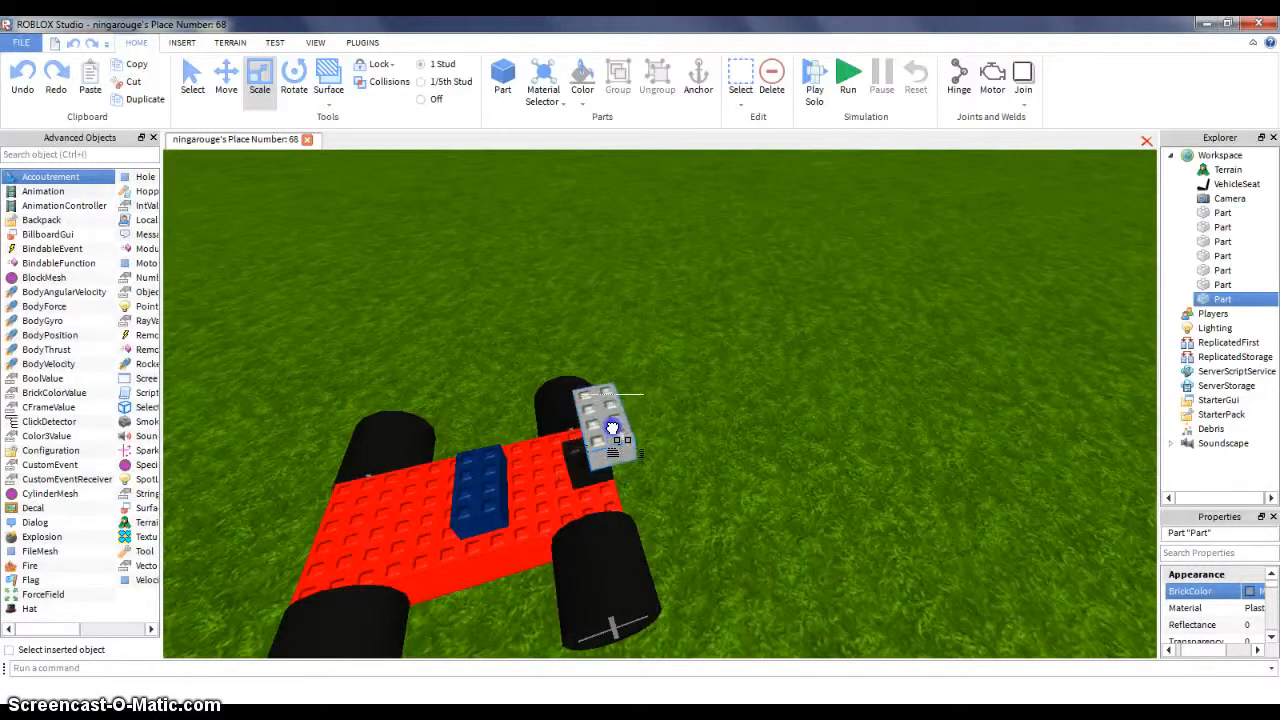
click(226, 76)
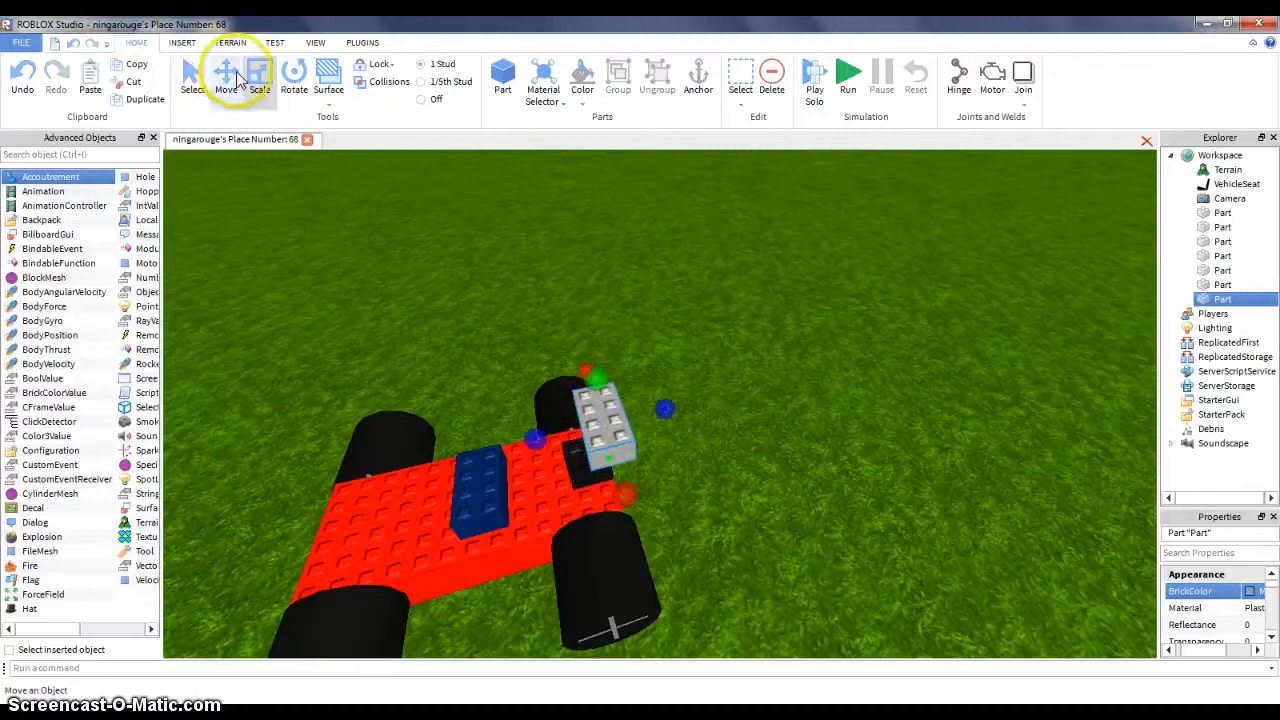
click(224, 78)
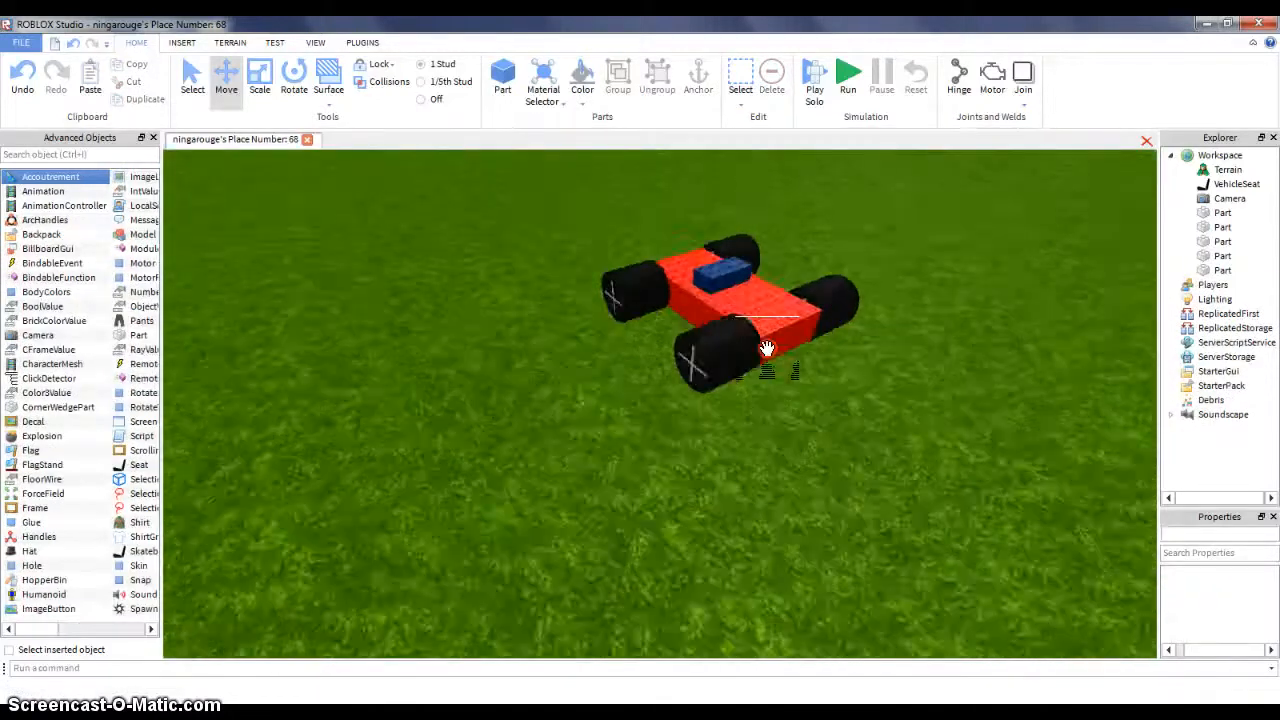
Close Studio and save the car place's changes to ROBLOX from the leave-place dialog
click(848, 76)
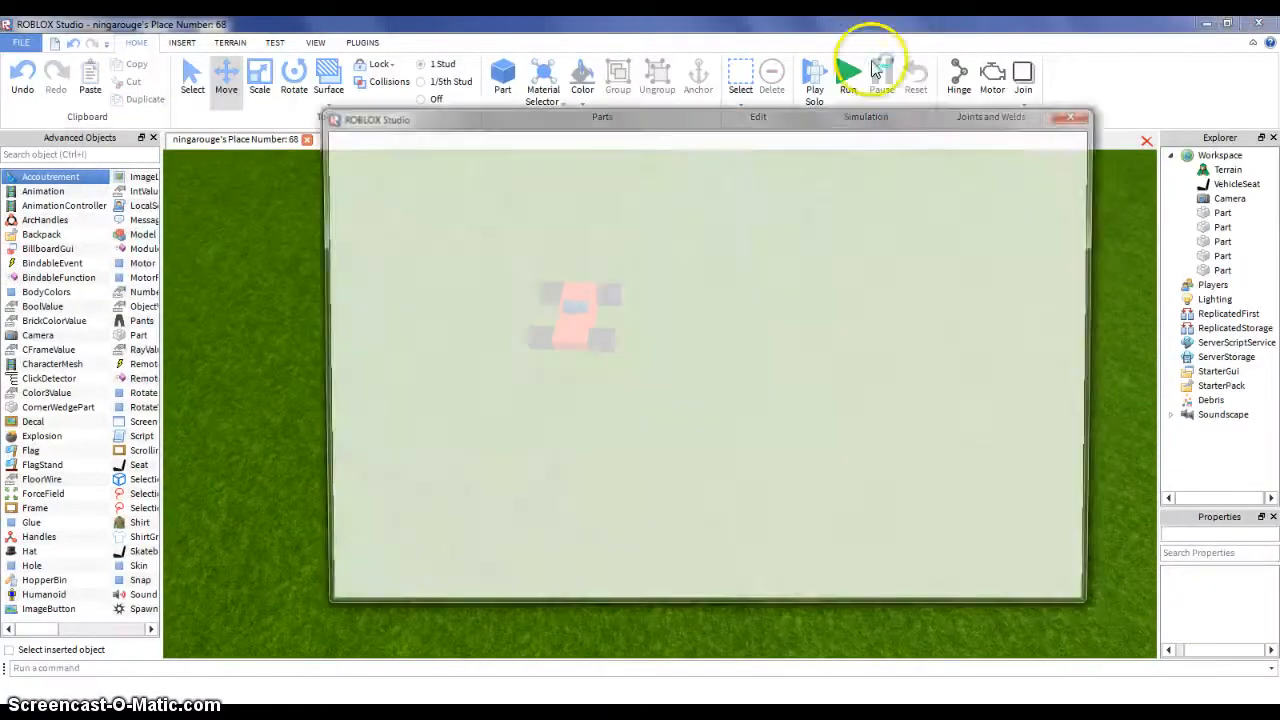
click(848, 72)
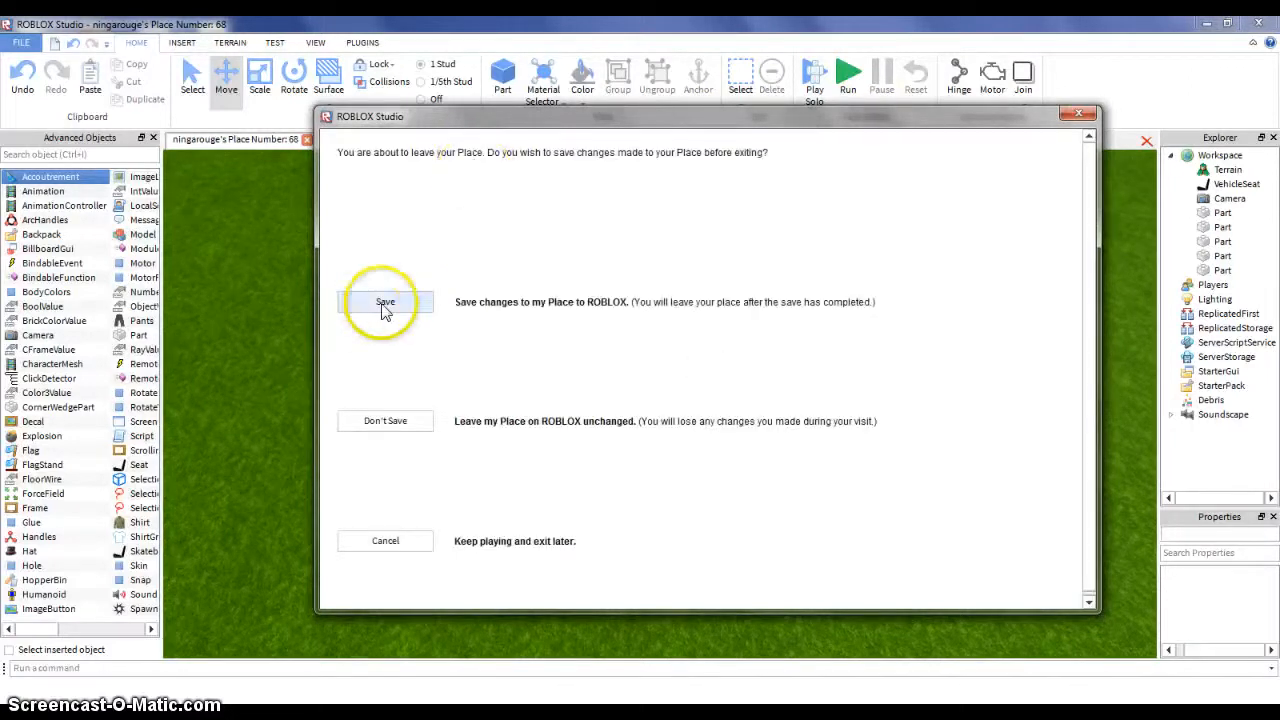
click(384, 302)
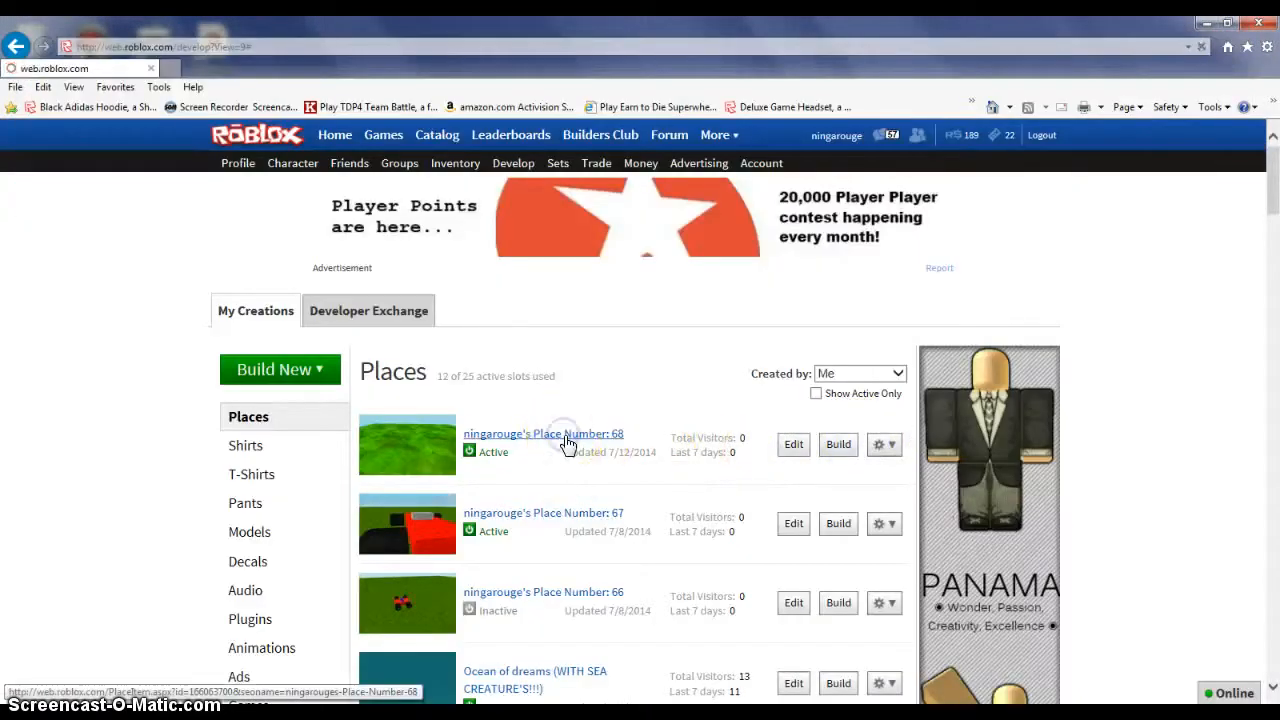
Open the Place Number 68 page from Develop > Places, showing the red car thumbnail
click(544, 432)
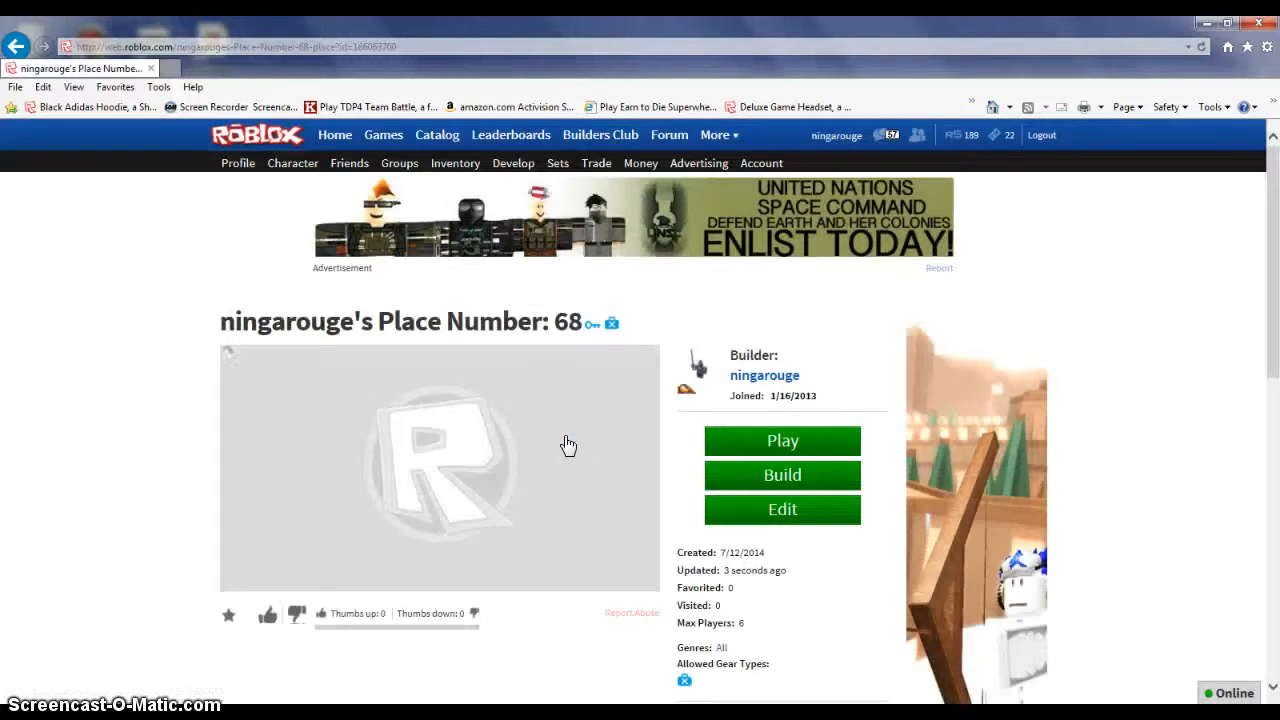
mouse_move(568, 444)
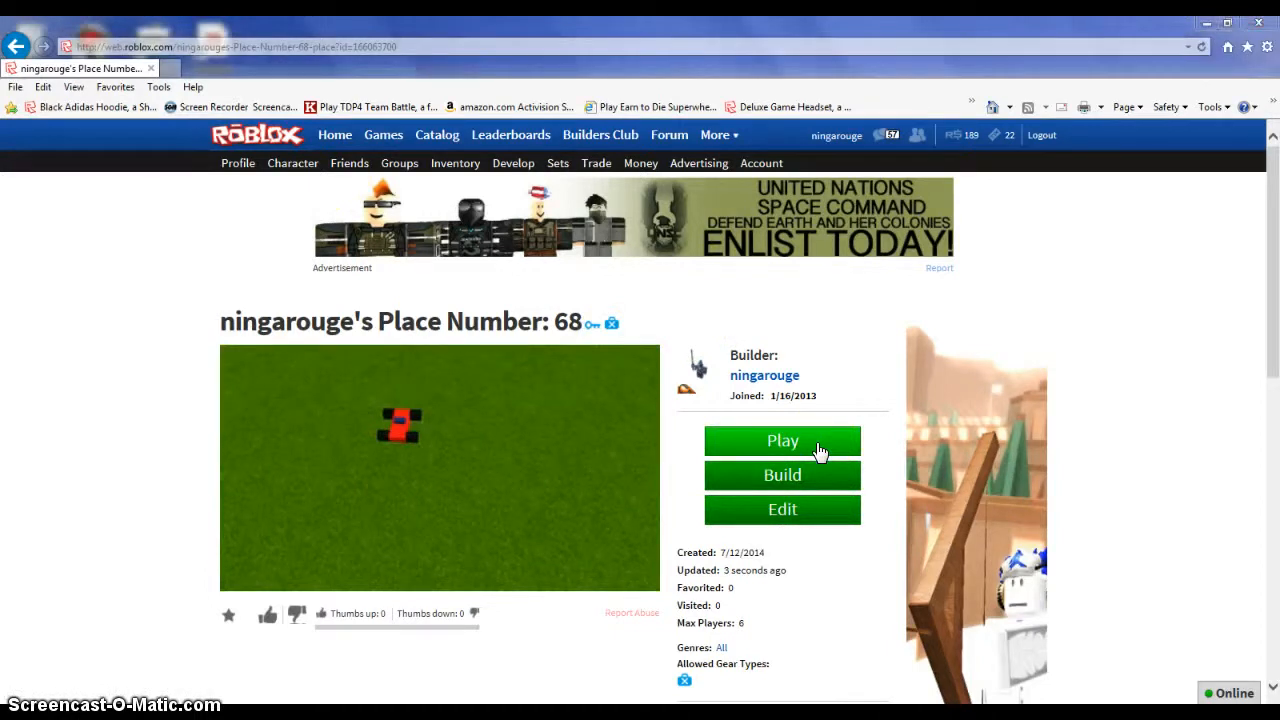
click(782, 442)
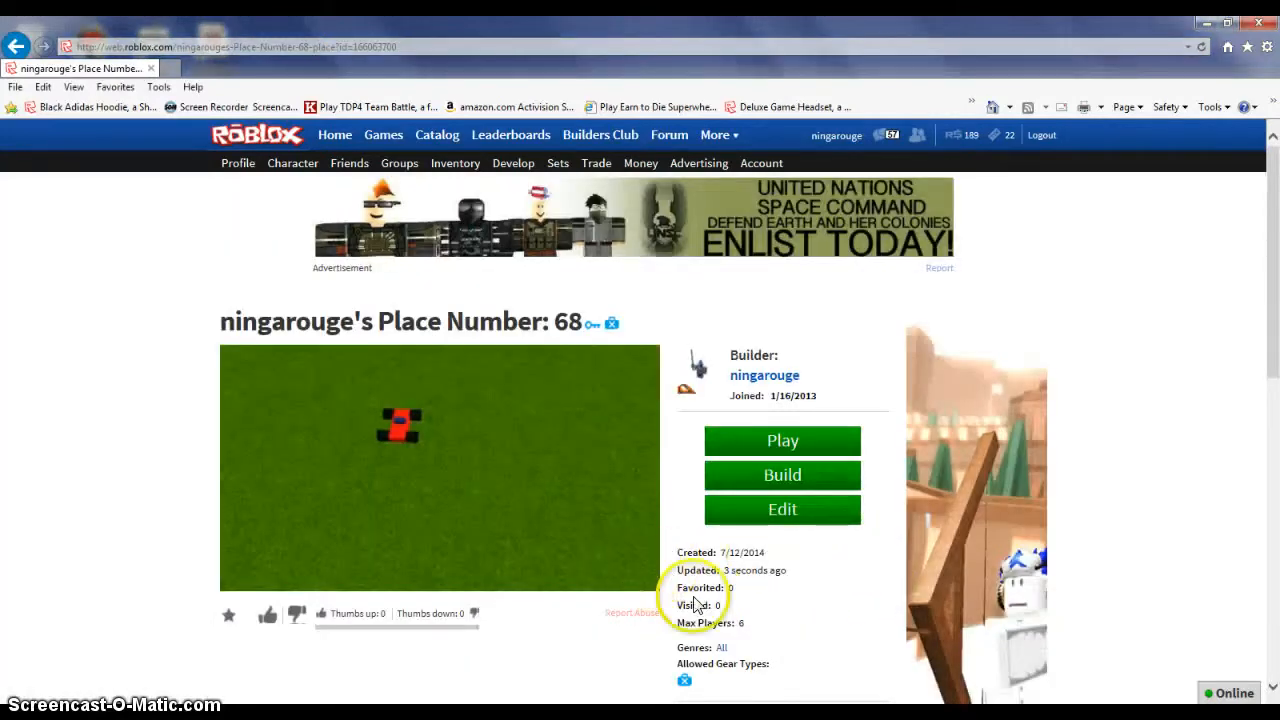
mouse_move(808, 500)
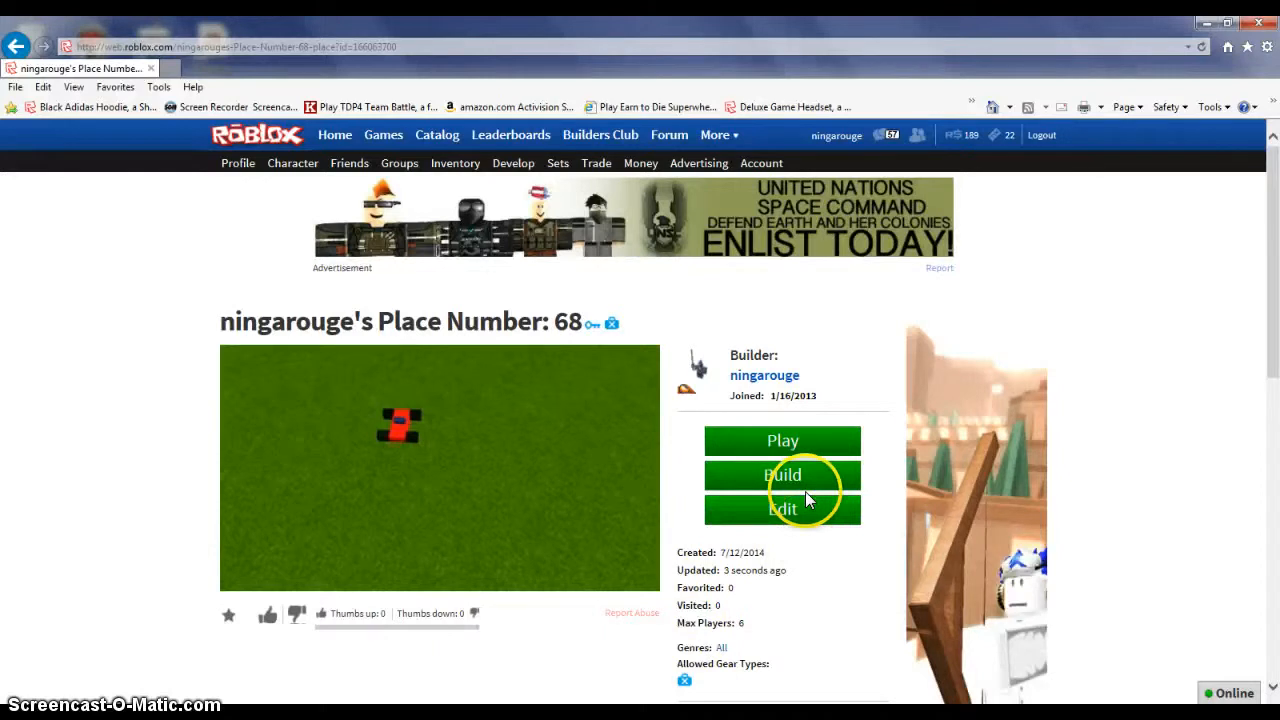